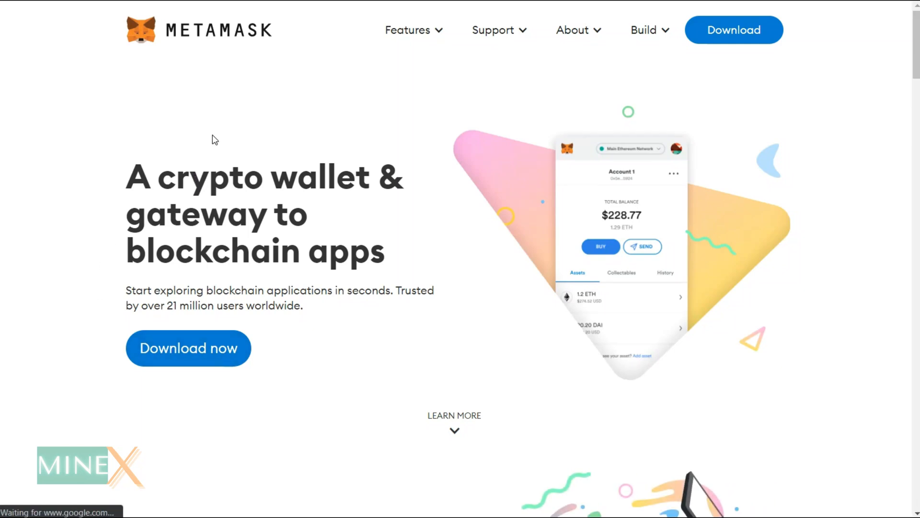
Reach the MetaMask Chrome extension listing via 'Install MetaMask for Chrome'
scroll(down, 3)
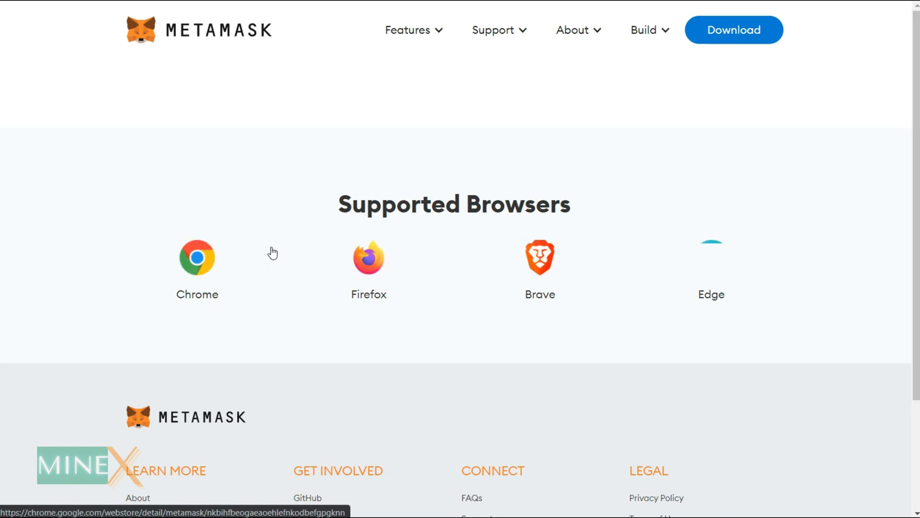
scroll(up, 3)
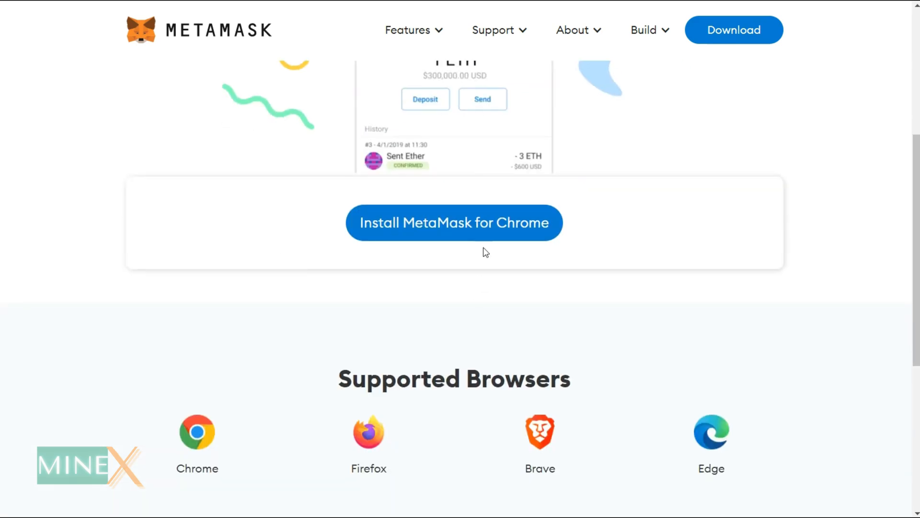
click(453, 223)
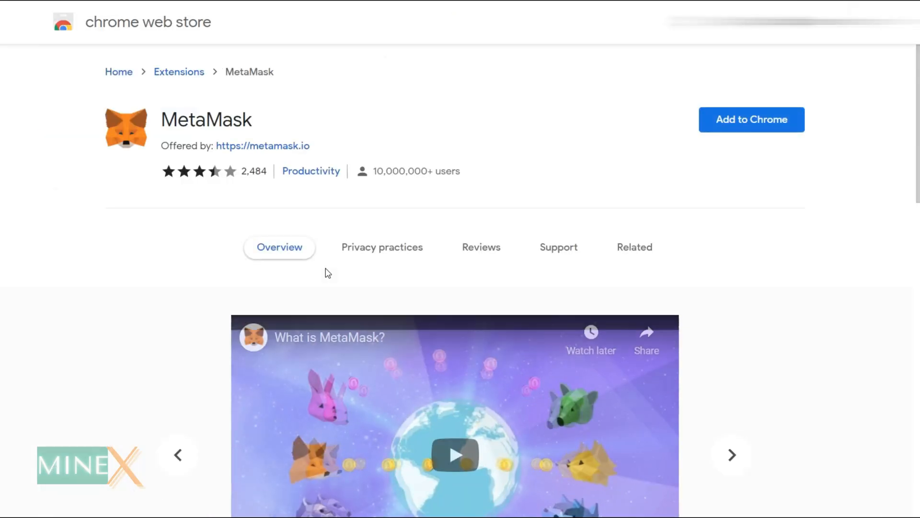
Add the MetaMask extension to Chrome and confirm the install
click(752, 120)
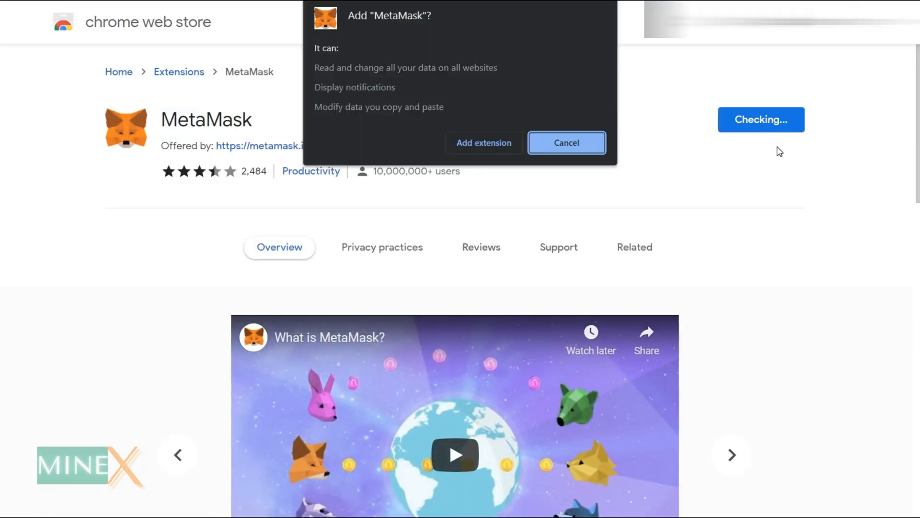
click(566, 143)
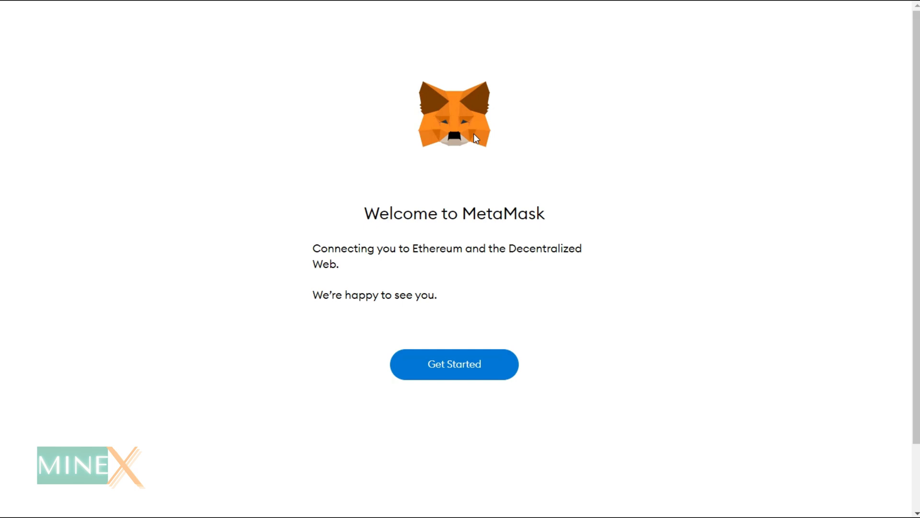
mouse_move(659, 393)
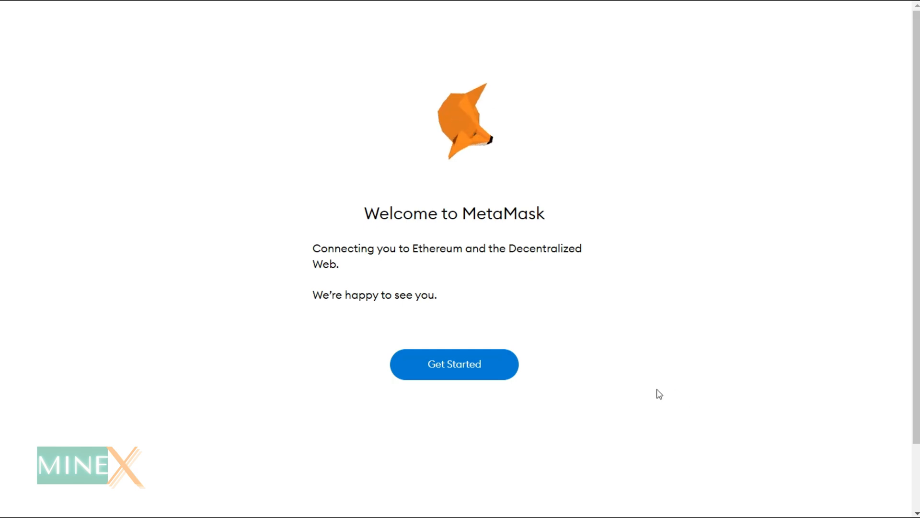
Start setup, choose to create a brand-new wallet and agree to usage-data sharing
click(454, 364)
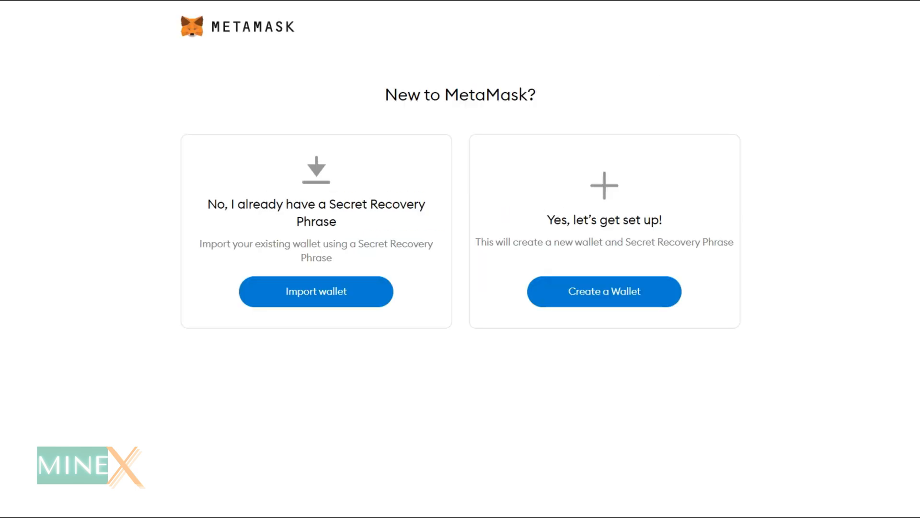
mouse_move(750, 411)
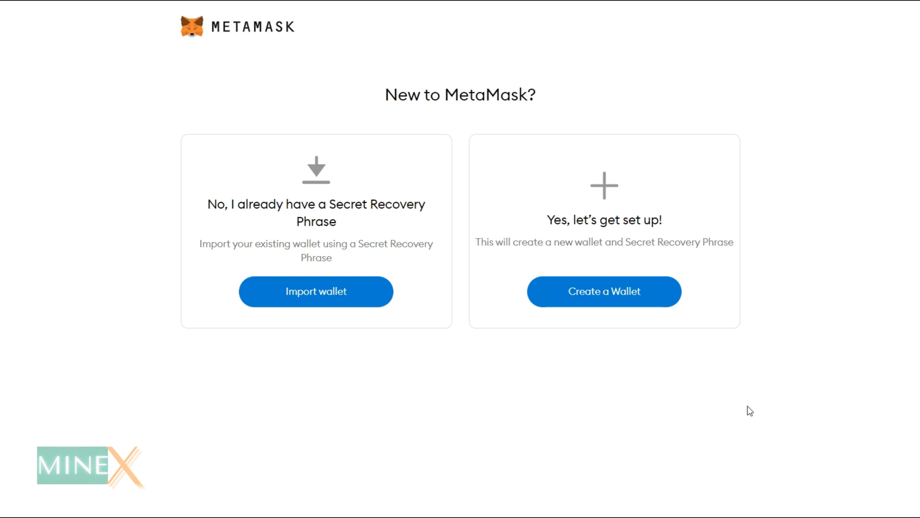
mouse_move(492, 434)
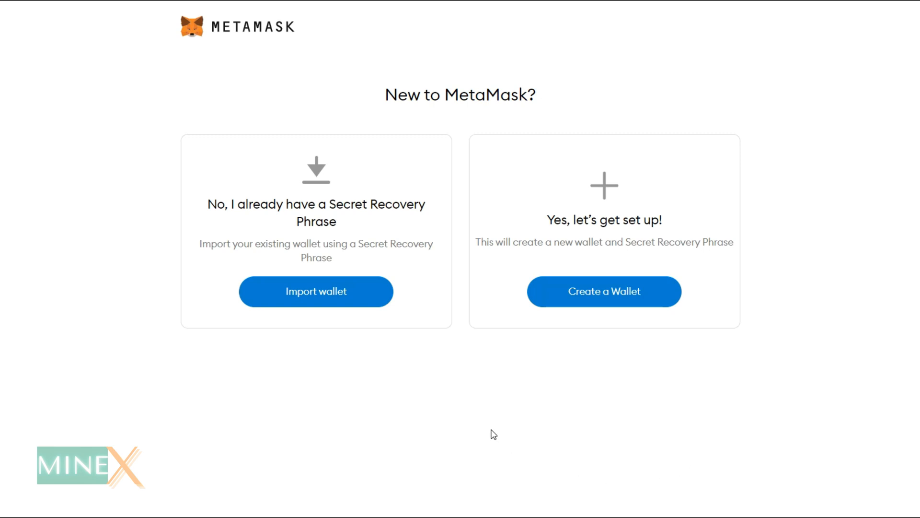
mouse_move(688, 374)
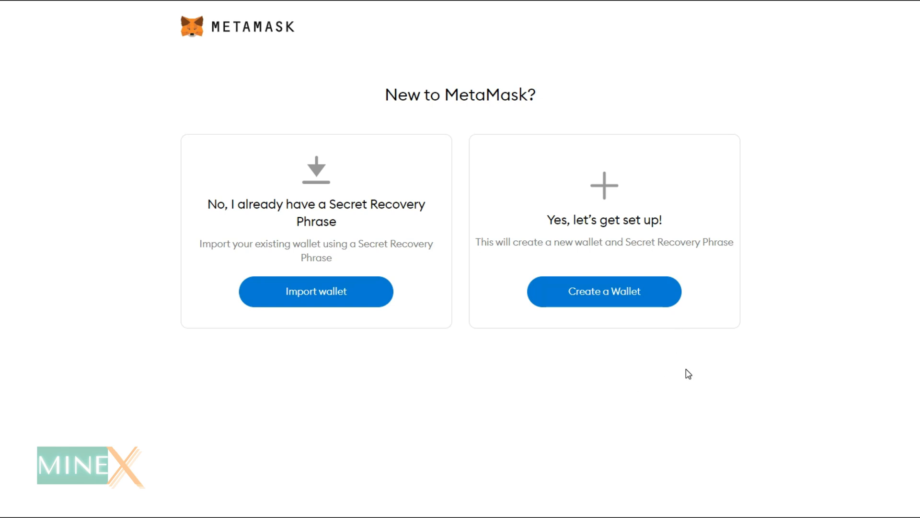
click(603, 291)
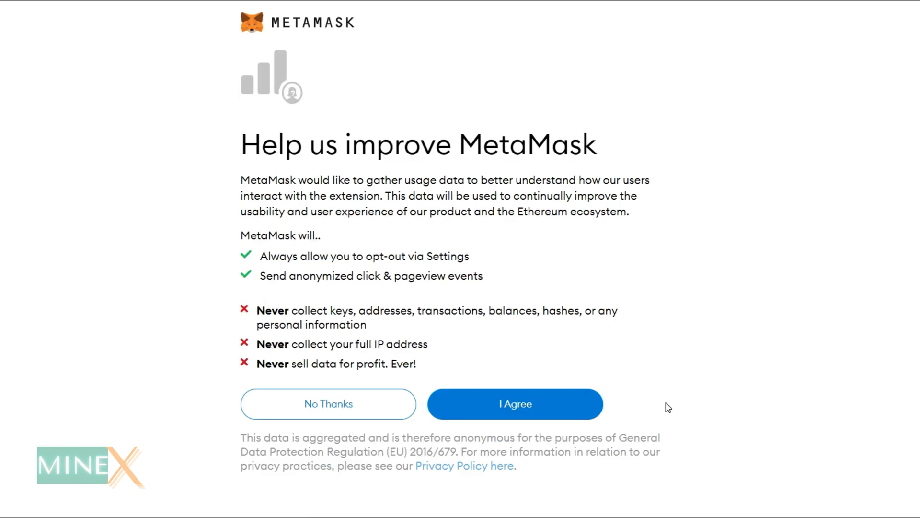
mouse_move(527, 345)
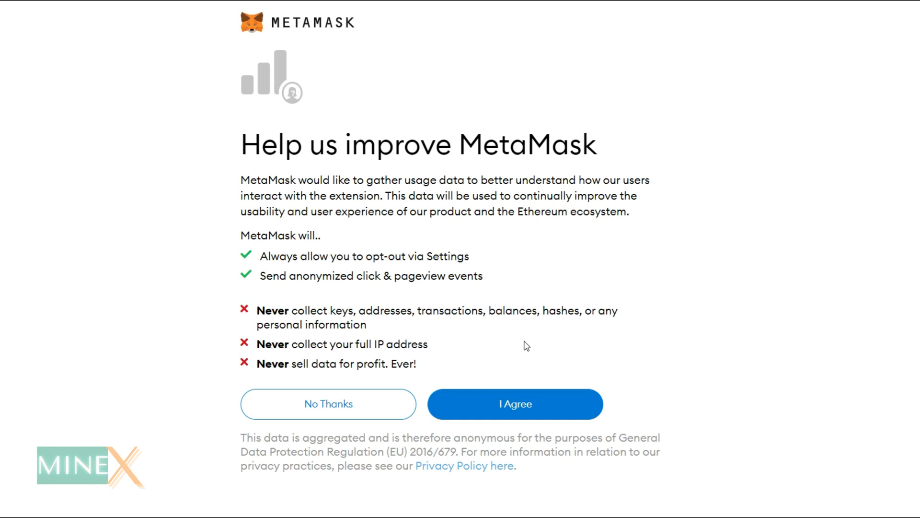
click(515, 404)
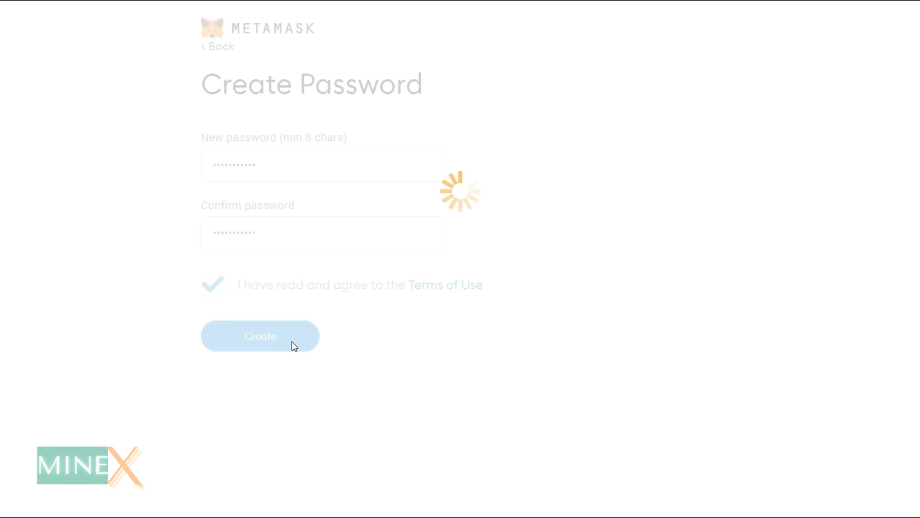
Submit the password, reveal the secret recovery words and confirm the re-entered phrase
click(260, 336)
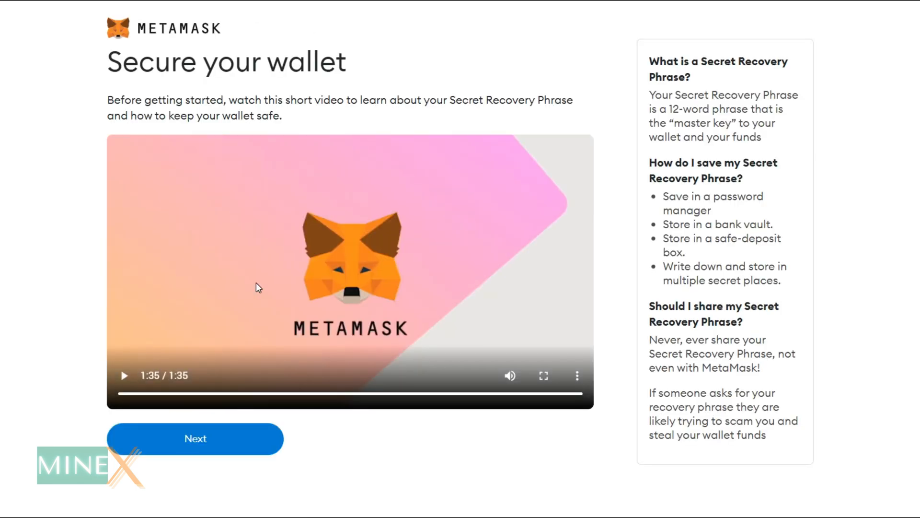
click(194, 439)
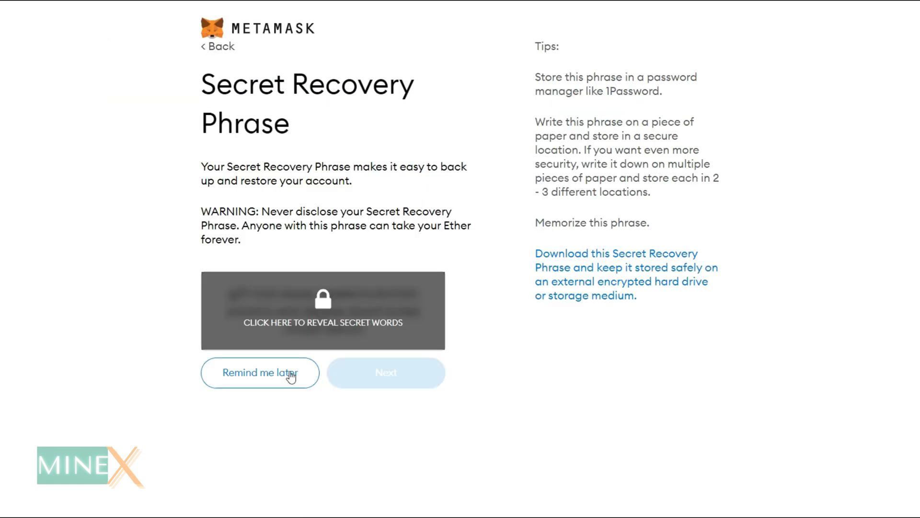
mouse_move(337, 326)
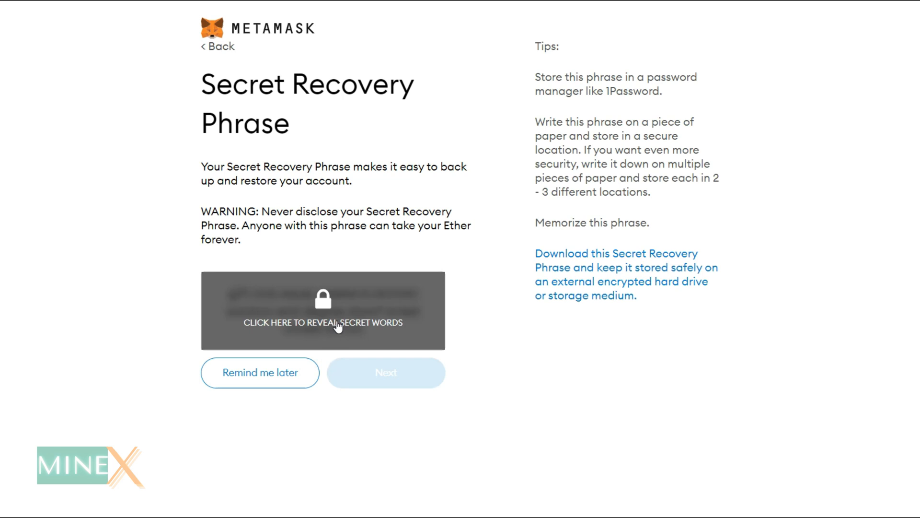
click(385, 372)
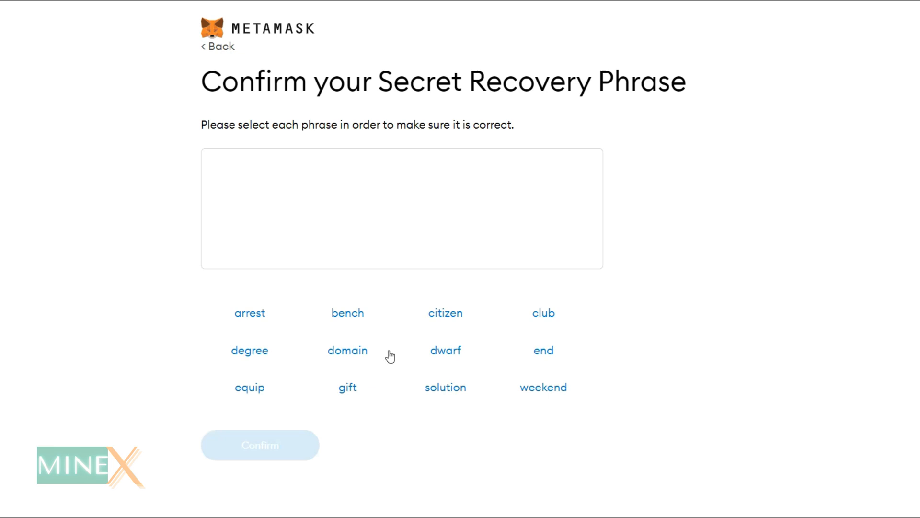
mouse_move(676, 237)
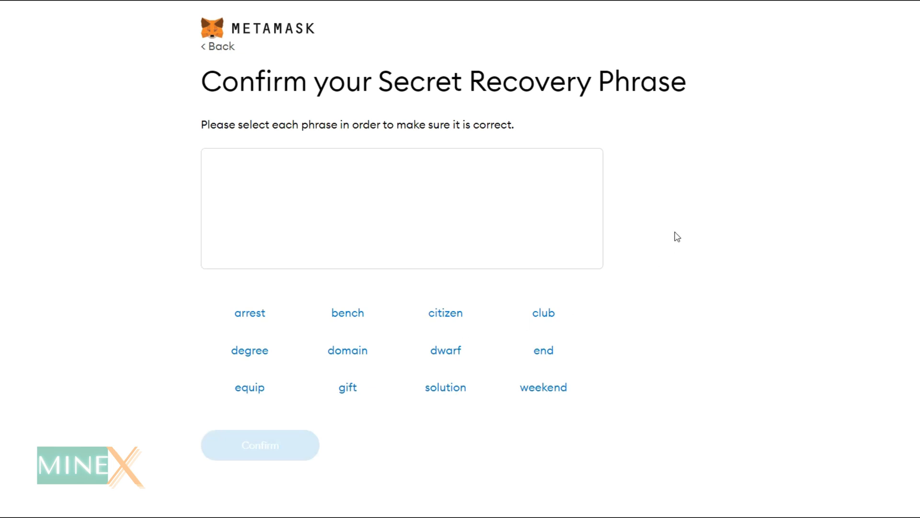
mouse_move(674, 234)
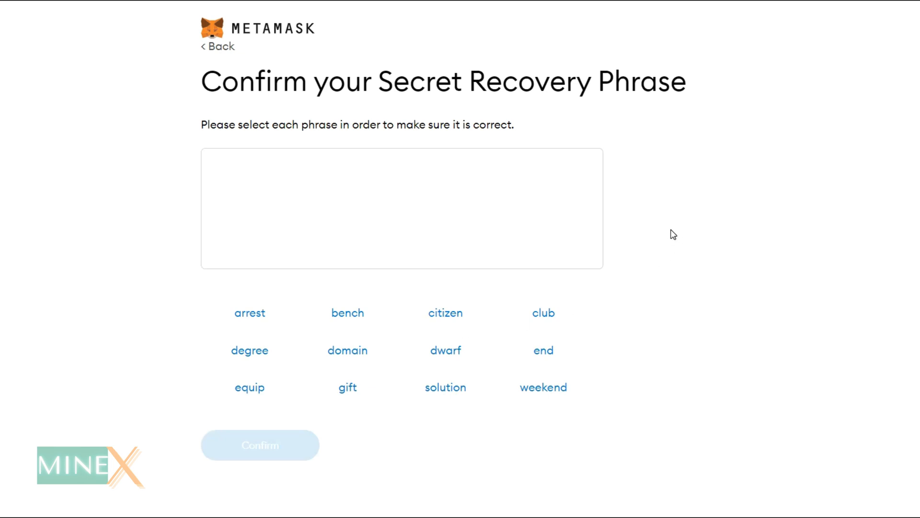
click(260, 444)
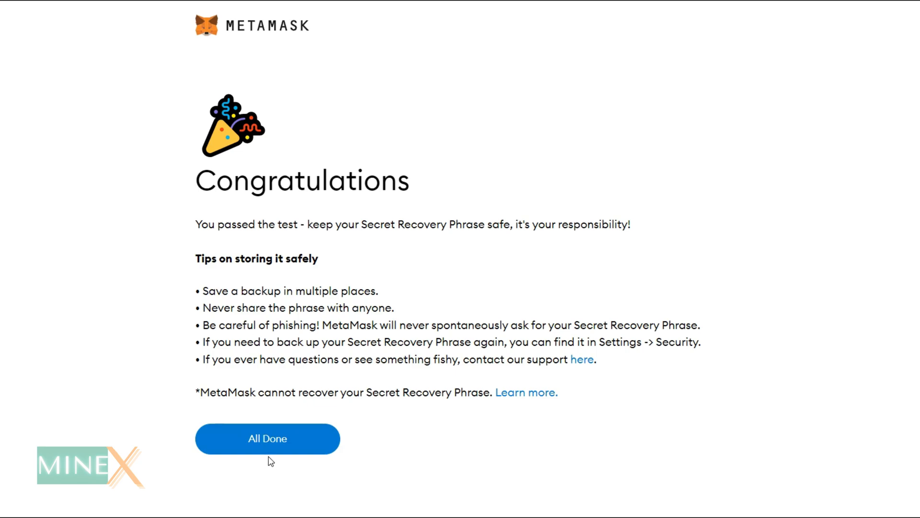
Finish with All Done and dismiss the What's new notice in the wallet
click(268, 438)
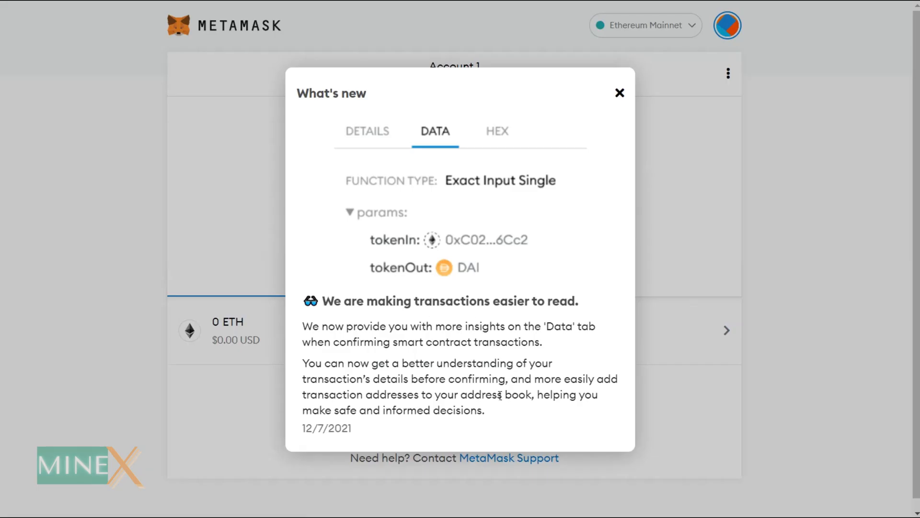
click(619, 93)
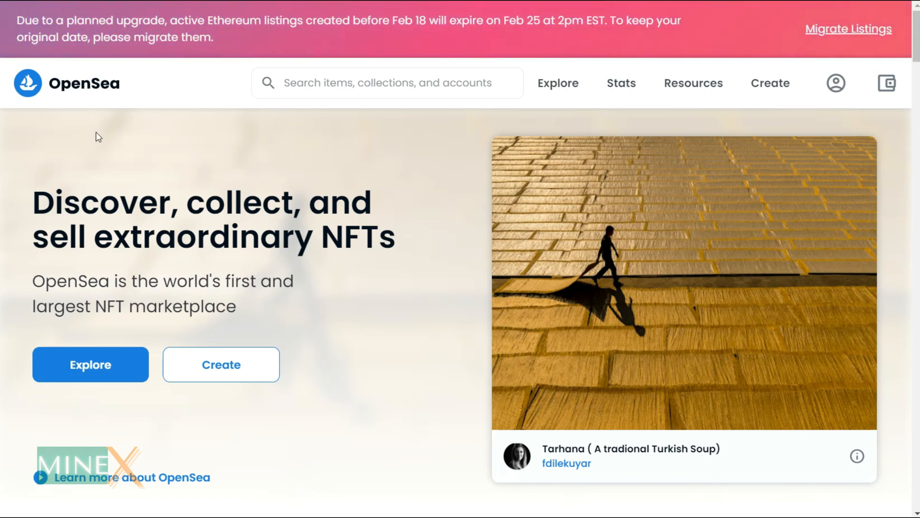
mouse_move(189, 51)
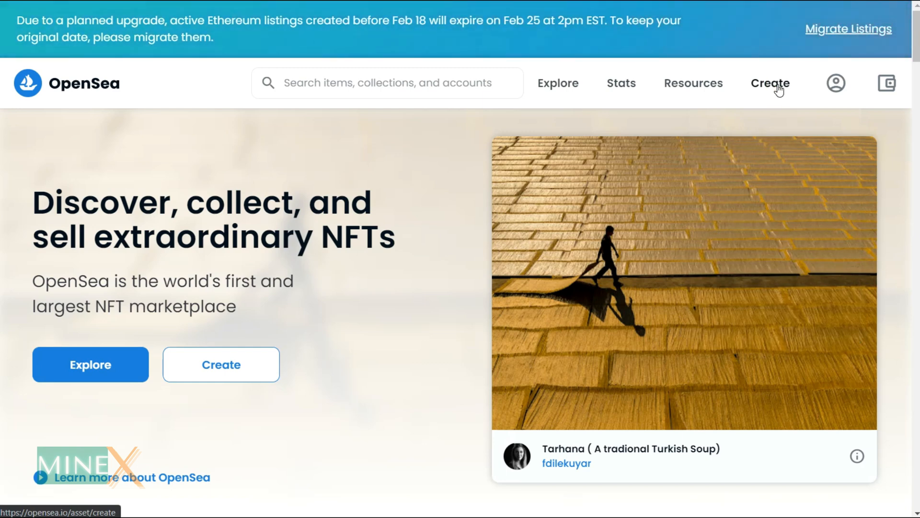
Connect the MetaMask account, approve the sign-in message and reach OpenSea's Create New Item form
click(770, 83)
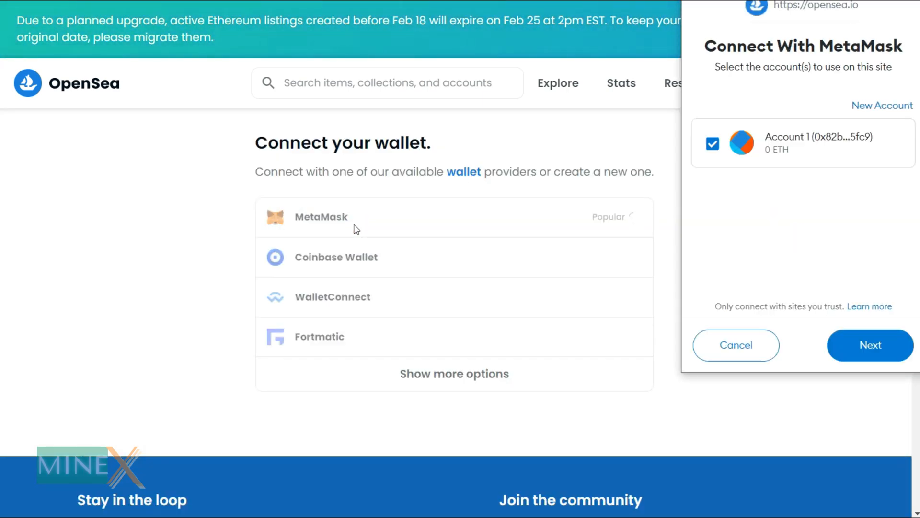
click(870, 344)
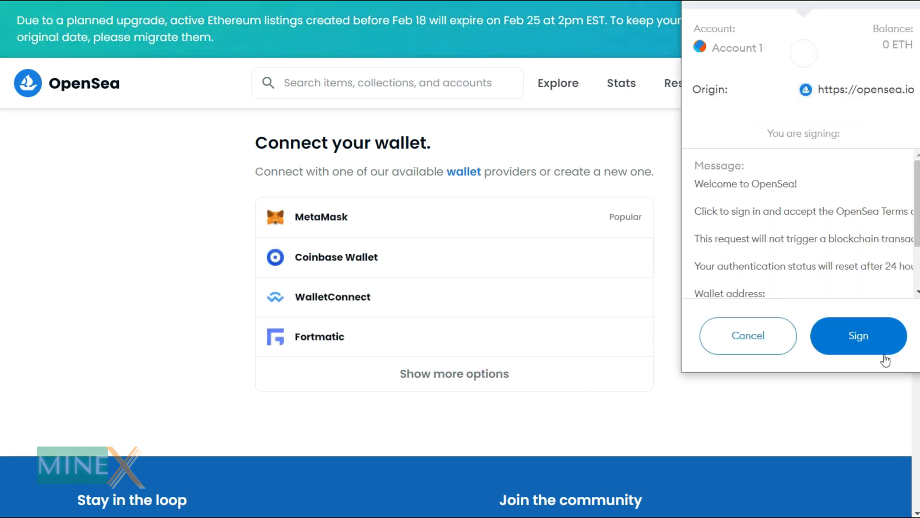
click(858, 335)
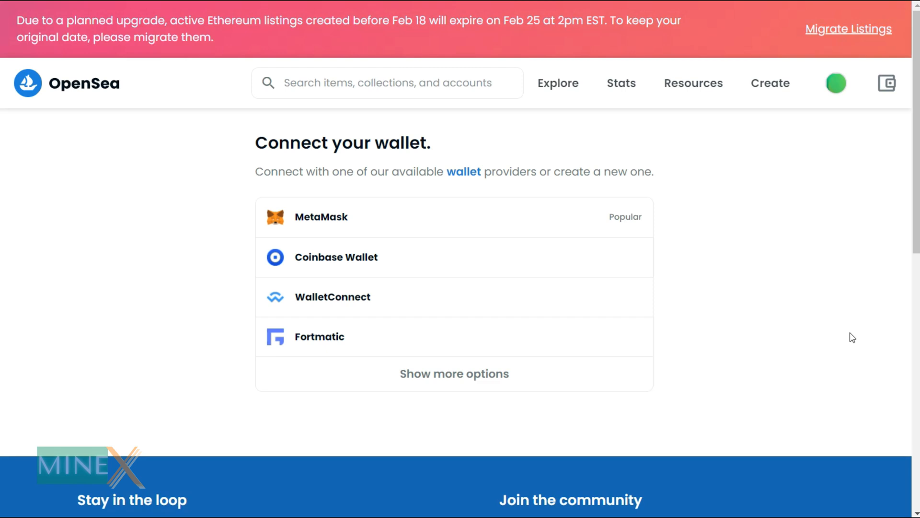
click(770, 83)
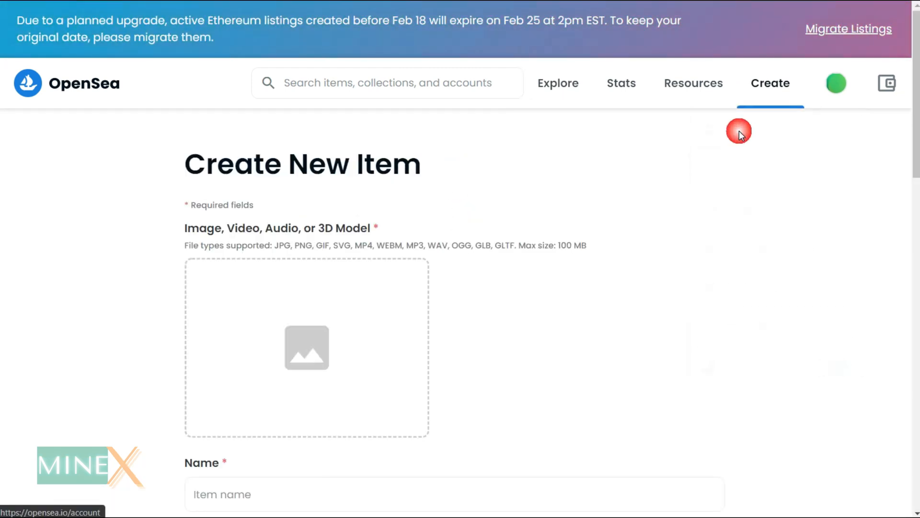
From the profile menu reach My Collections and start a new collection
click(836, 83)
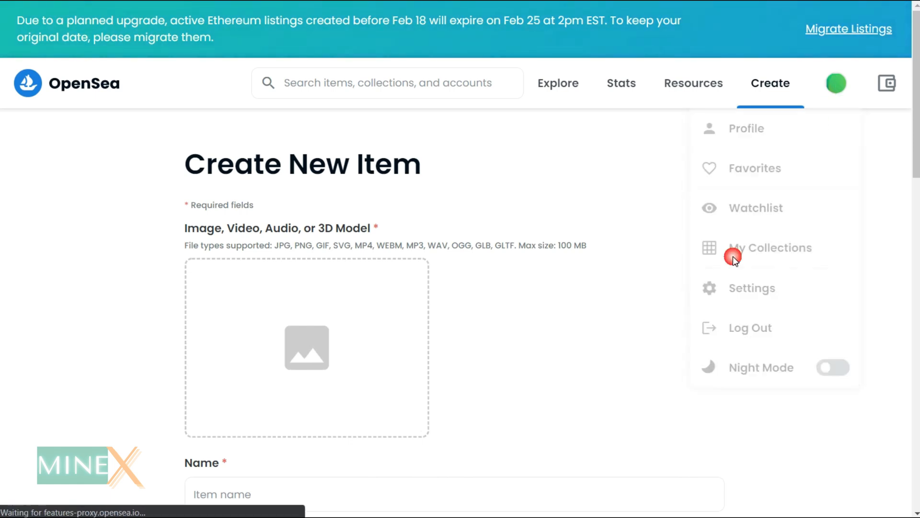
click(770, 248)
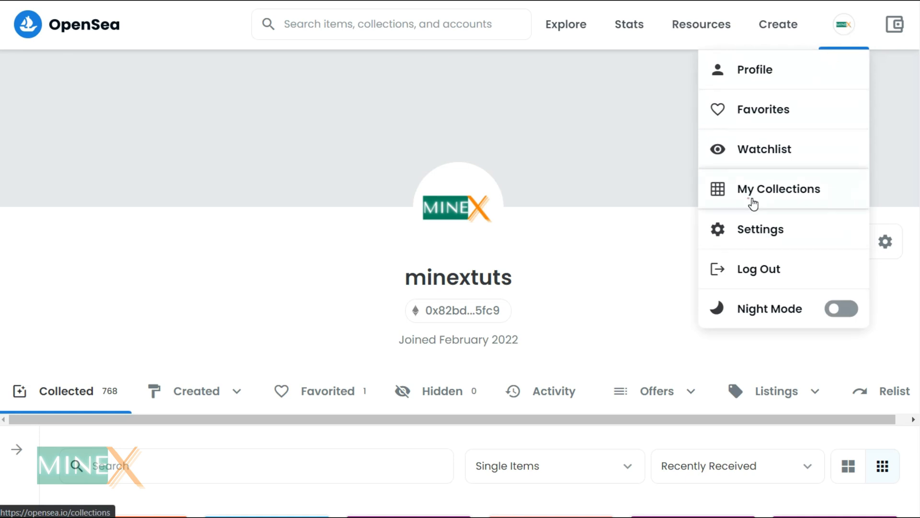
click(779, 189)
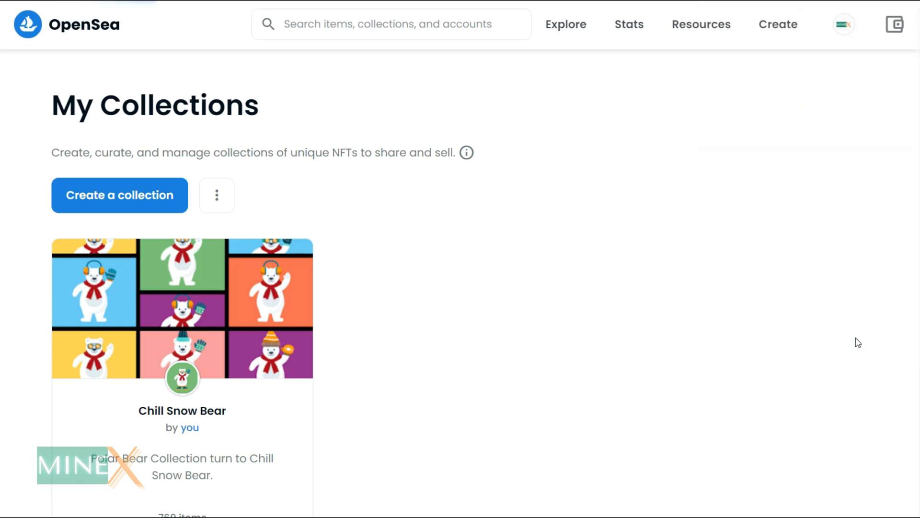
click(119, 194)
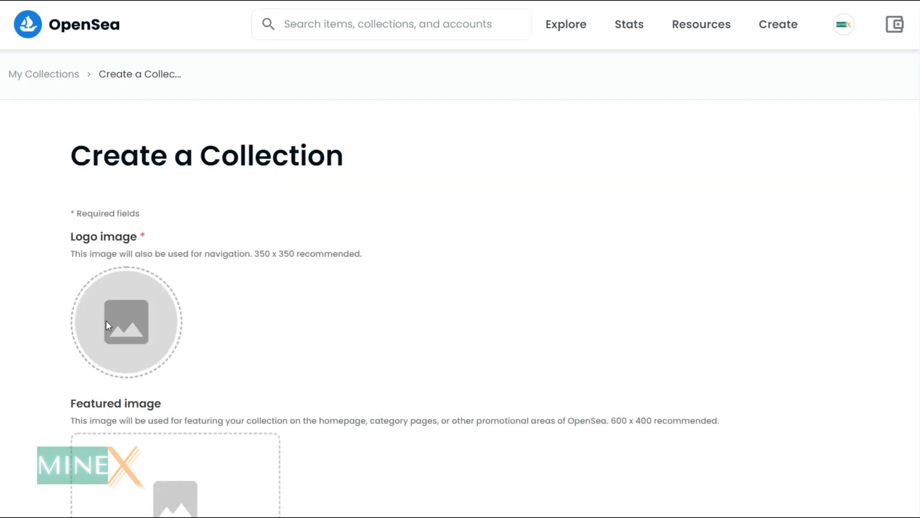
Set the sunset photo as the logo and name the collection 'Natural Life Events'
click(125, 322)
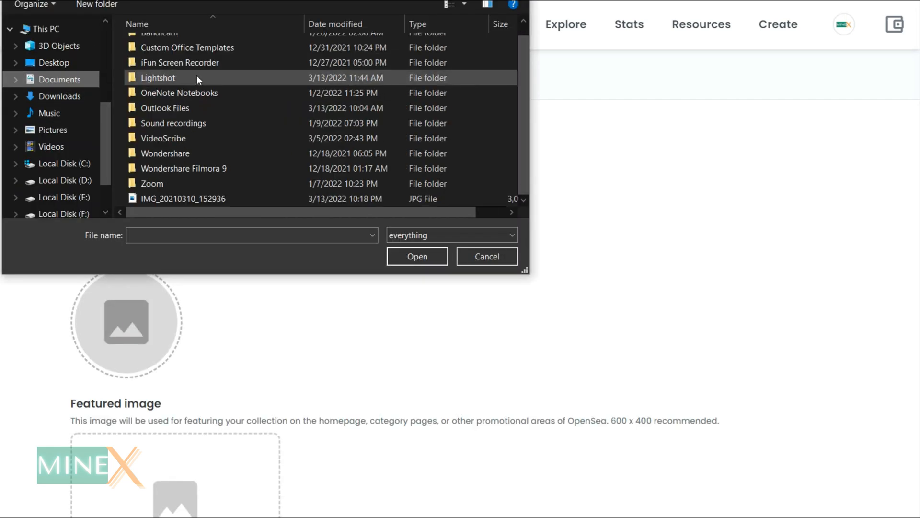
click(417, 256)
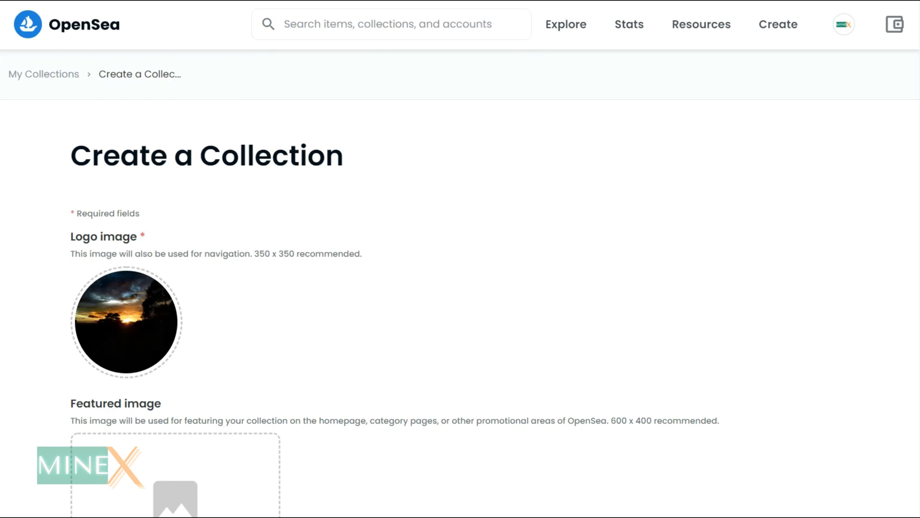
scroll(down, 3)
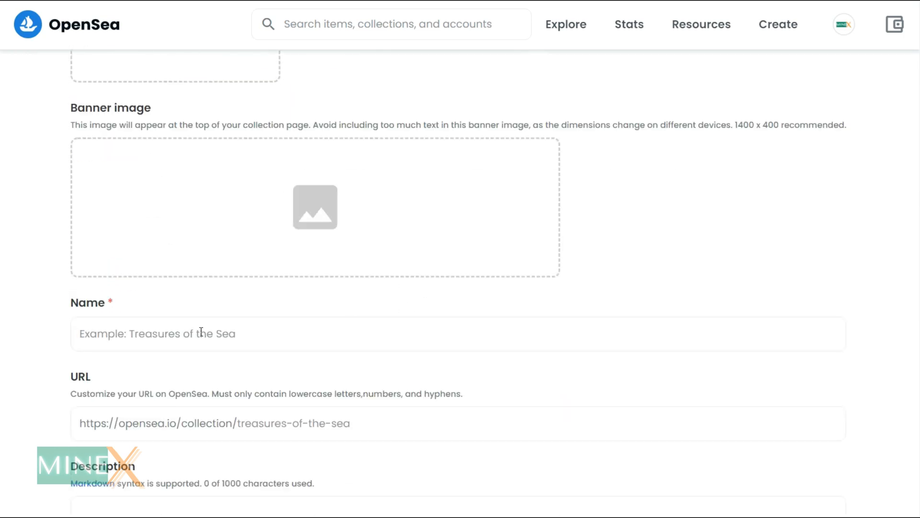
text(Natural)
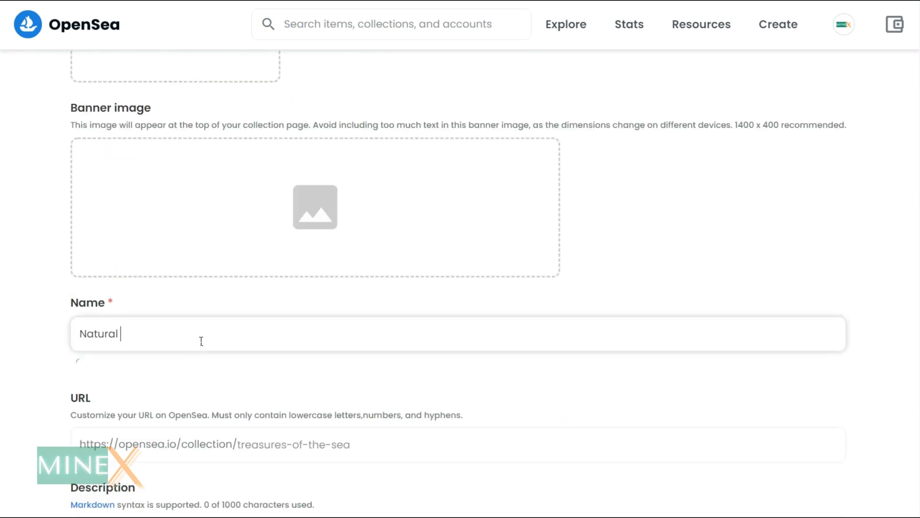
text(Life)
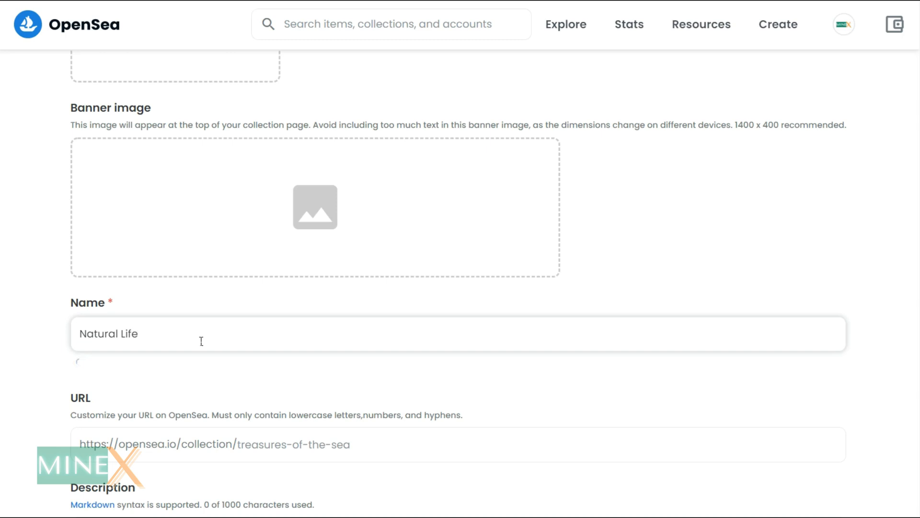
text(Events)
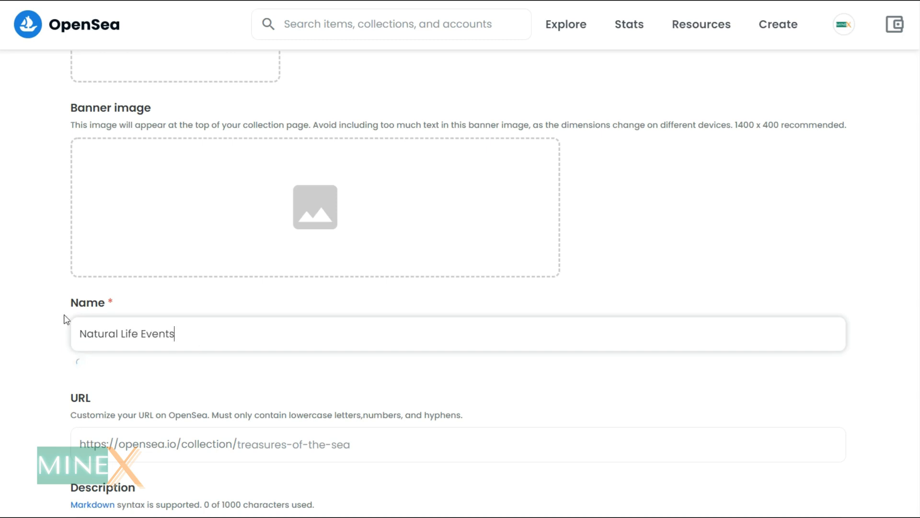
Set the collection category to Photography
scroll(down, 3)
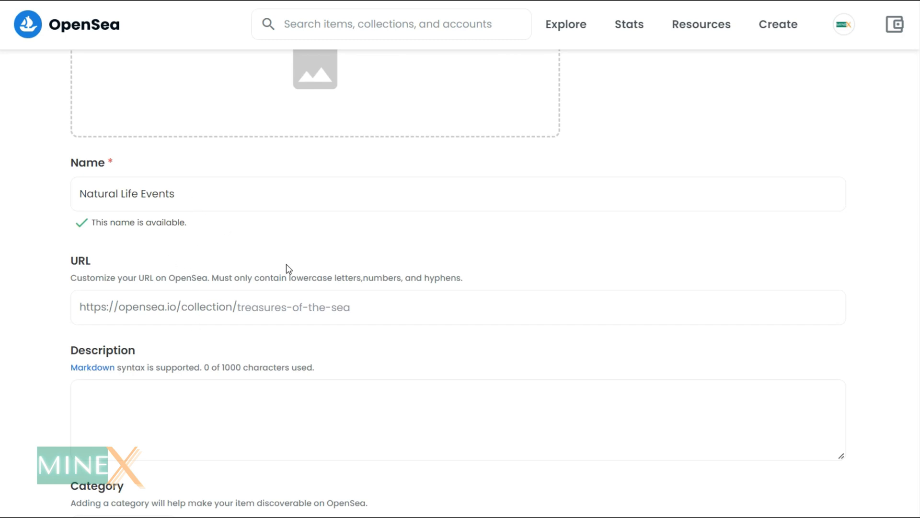
scroll(down, 3)
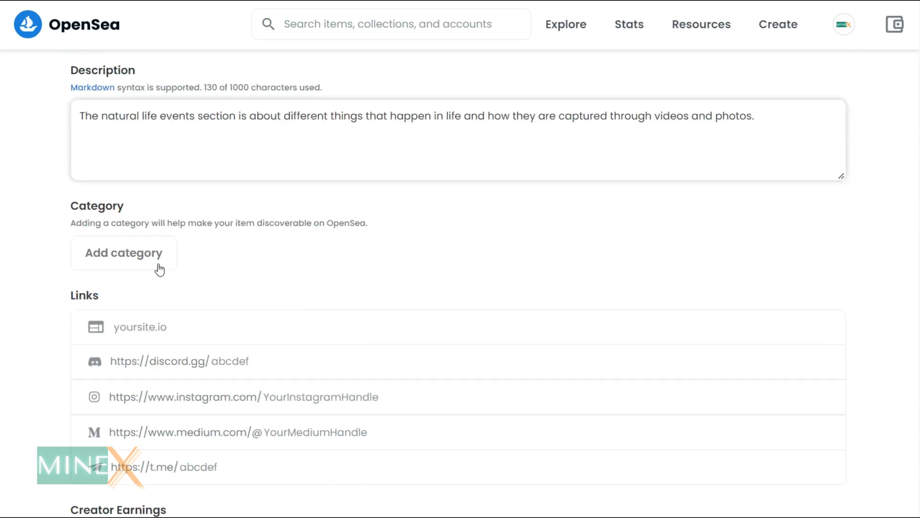
click(123, 252)
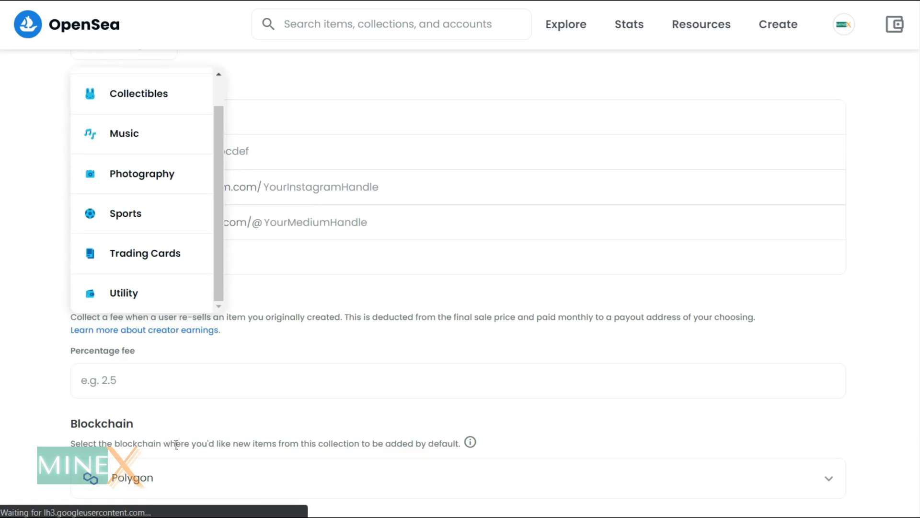
scroll(up, 3)
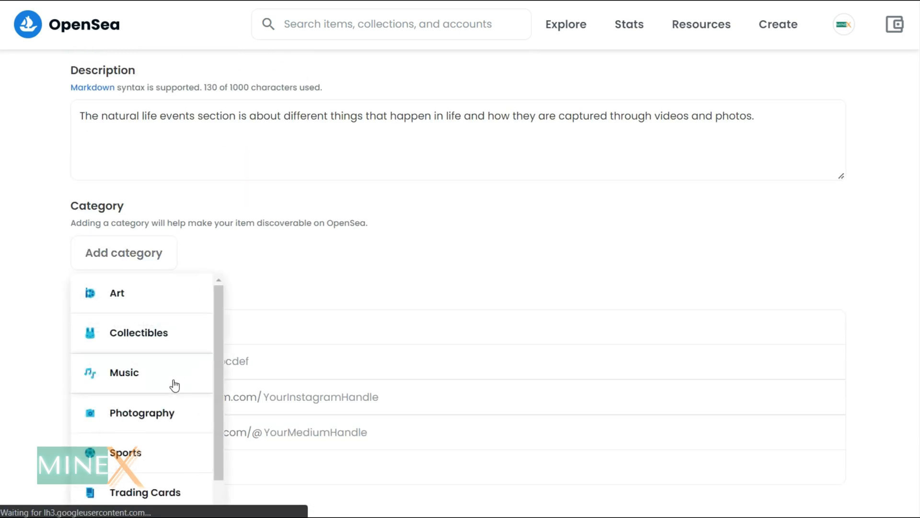
click(142, 413)
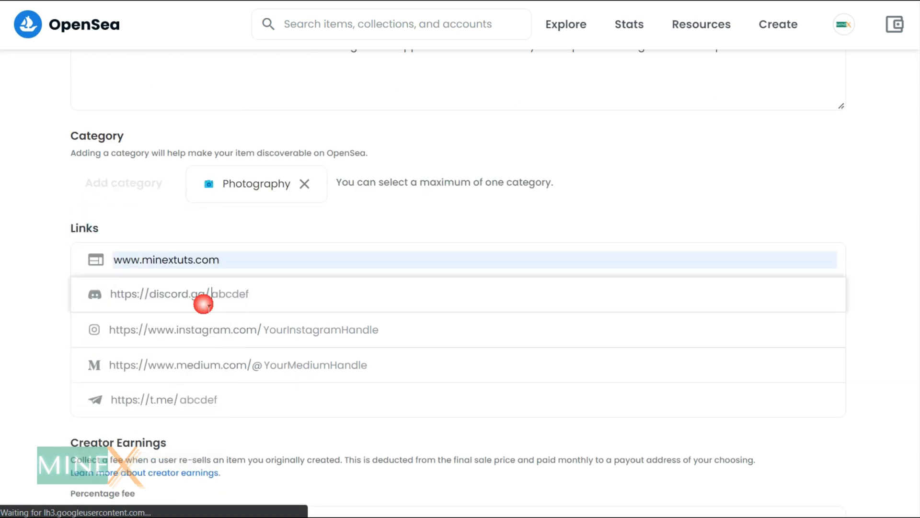
scroll(down, 3)
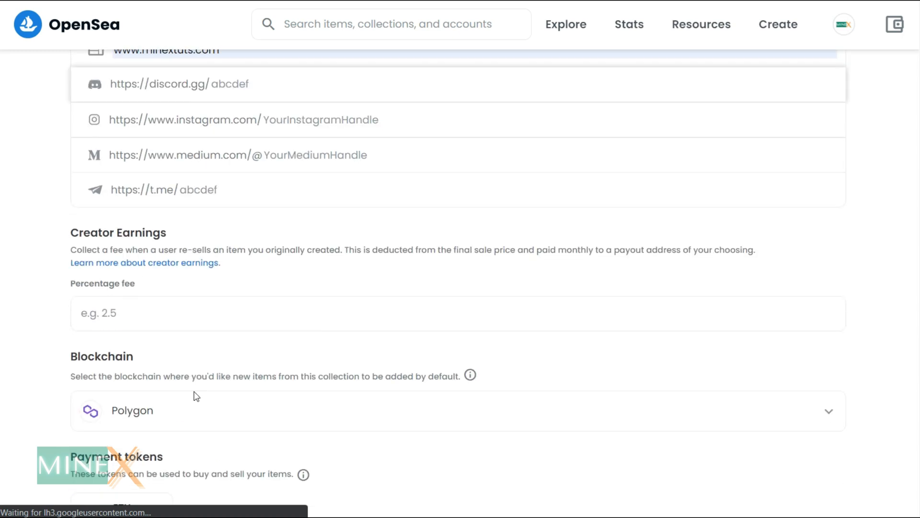
Enter a 10 percent creator fee and move down to create the collection
text(10)
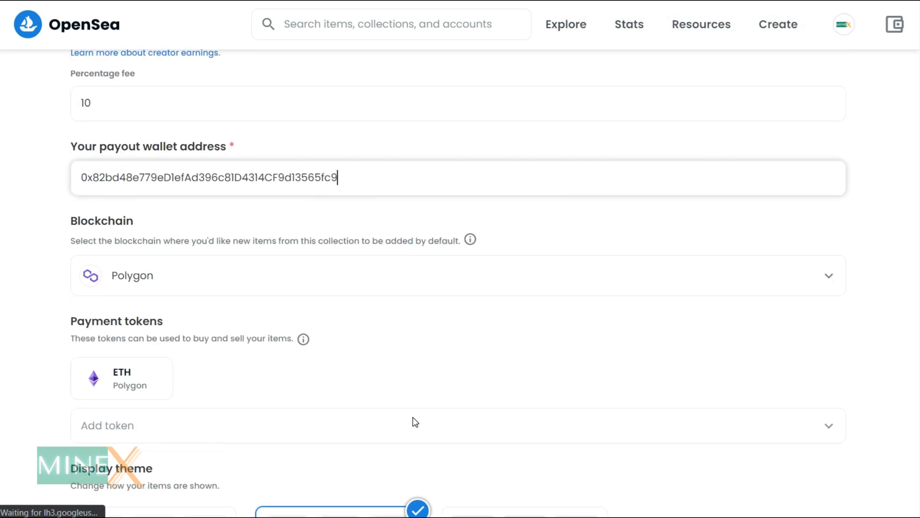
mouse_move(403, 359)
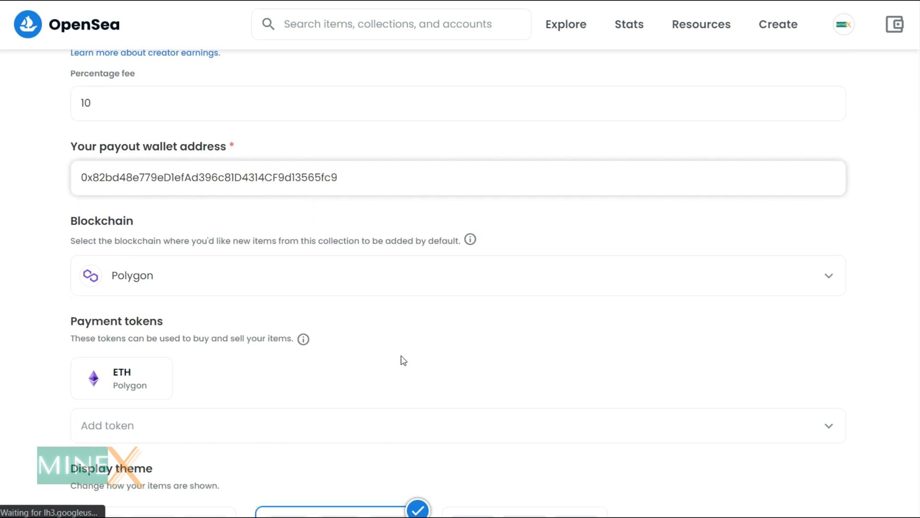
scroll(down, 3)
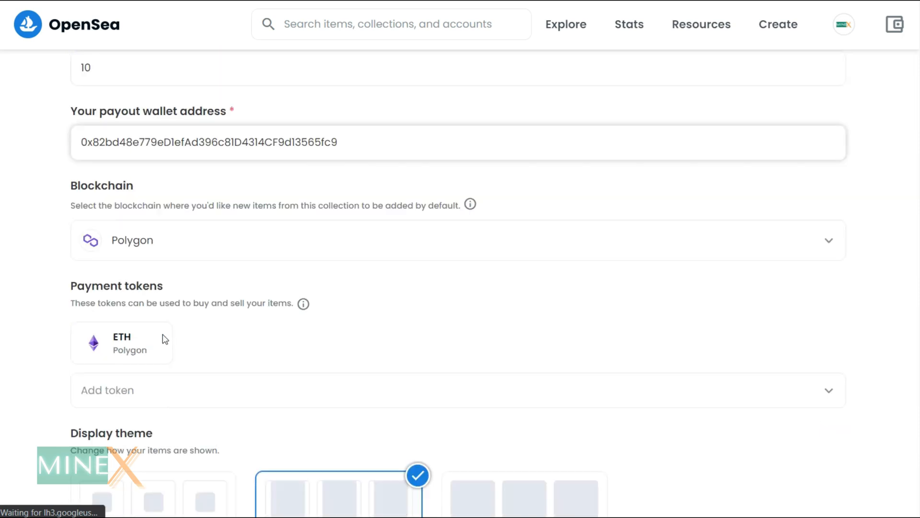
scroll(down, 3)
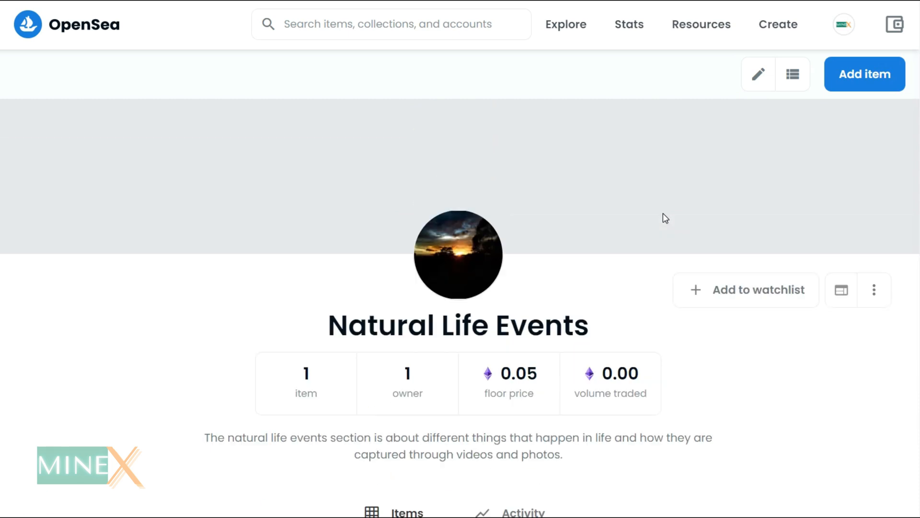
Start a new item in Natural Life Events and choose the sunset photo as its media
click(864, 74)
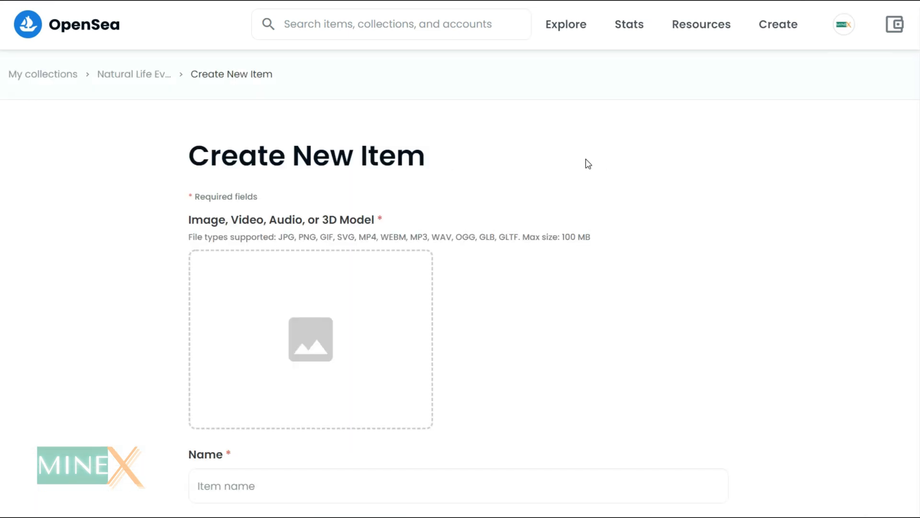
click(309, 339)
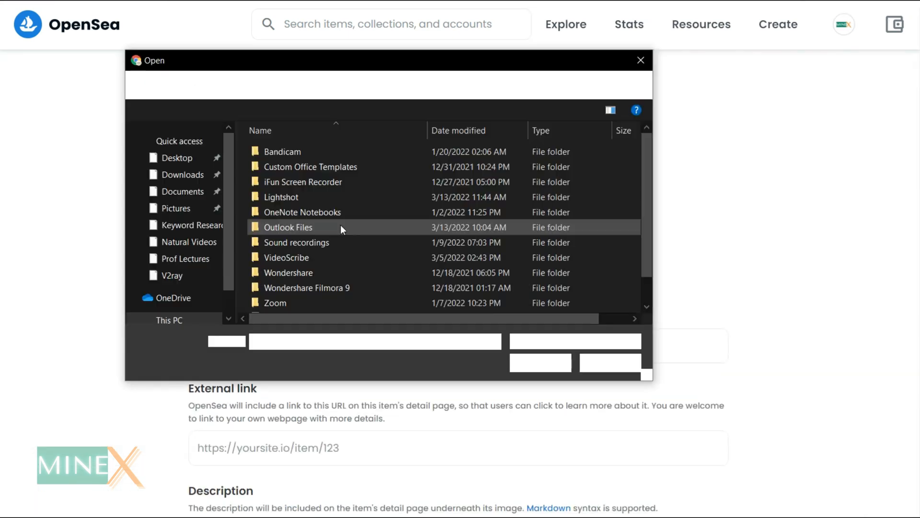
click(641, 60)
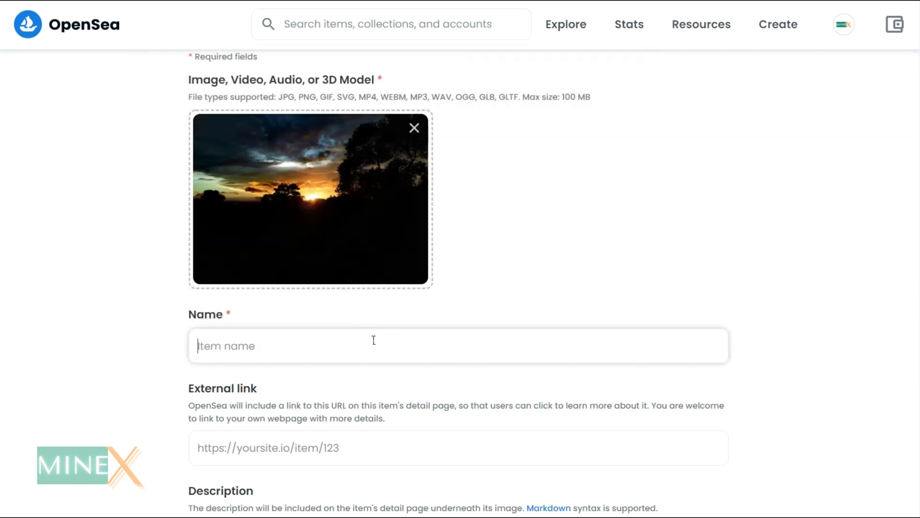
Name the item 'Evening Sky Capture #2', fixing the typo, and clear the external link
text(Evening)
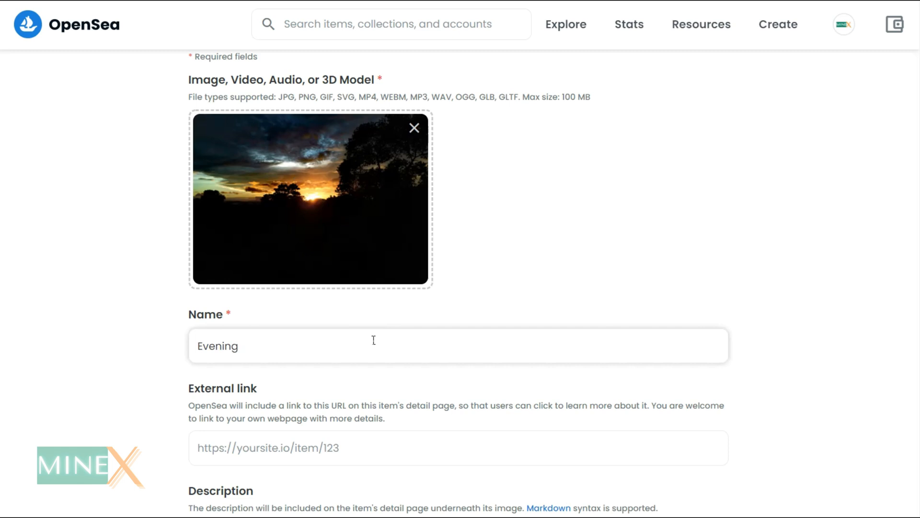
text(Sky Ph)
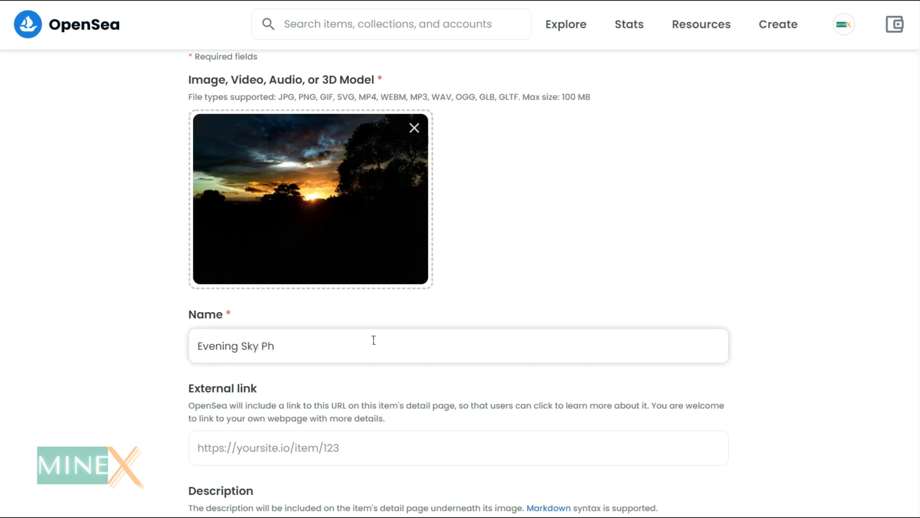
key(Backspace)
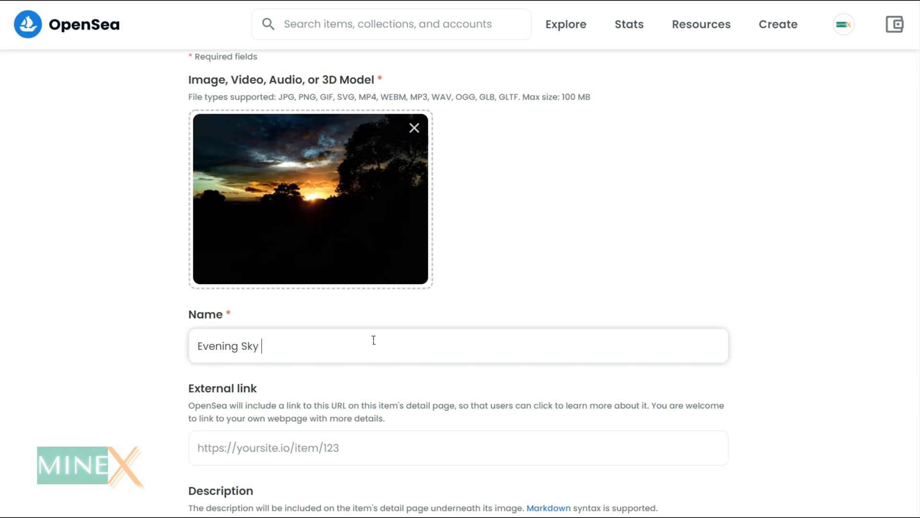
text(Capture)
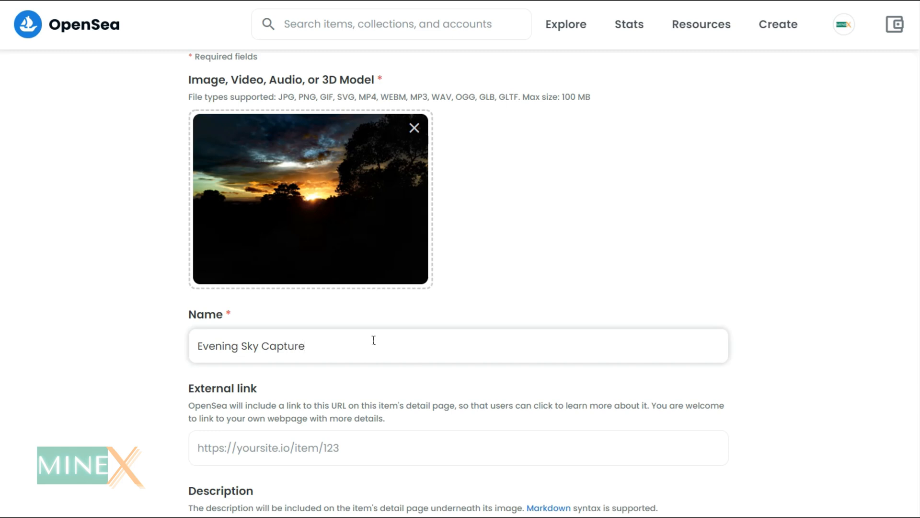
text(#2)
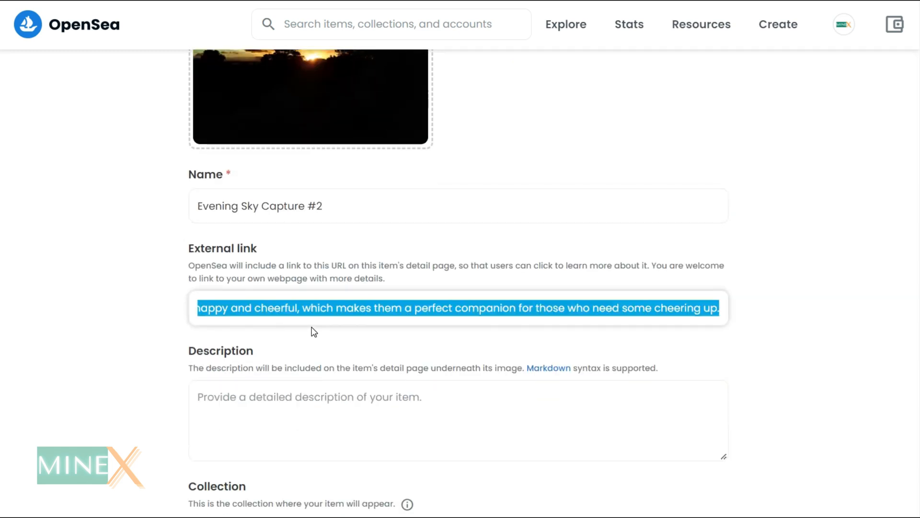
key(Delete)
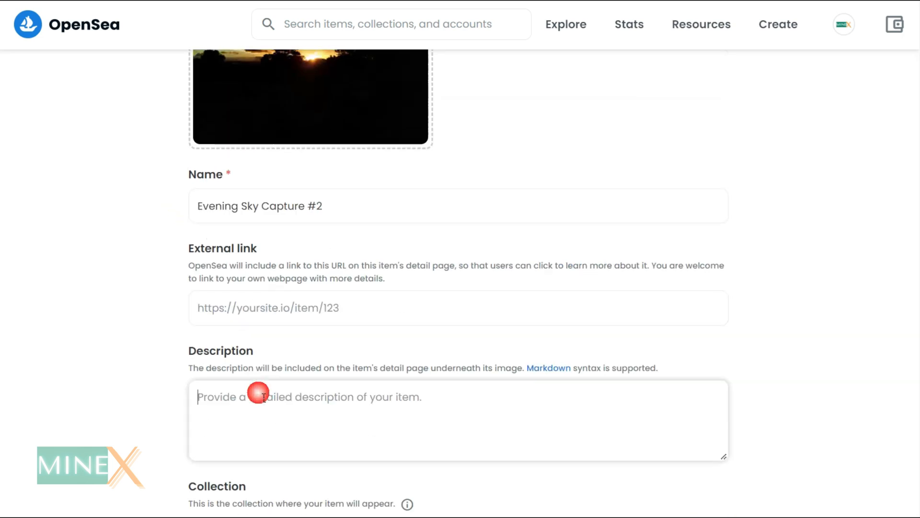
Create the item and pass the human check by verifying the taxi images
scroll(up, 3)
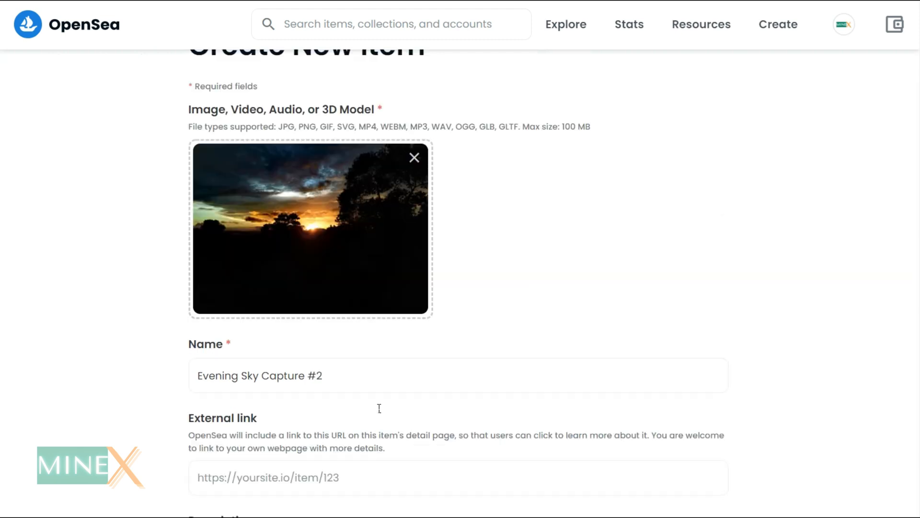
scroll(down, 3)
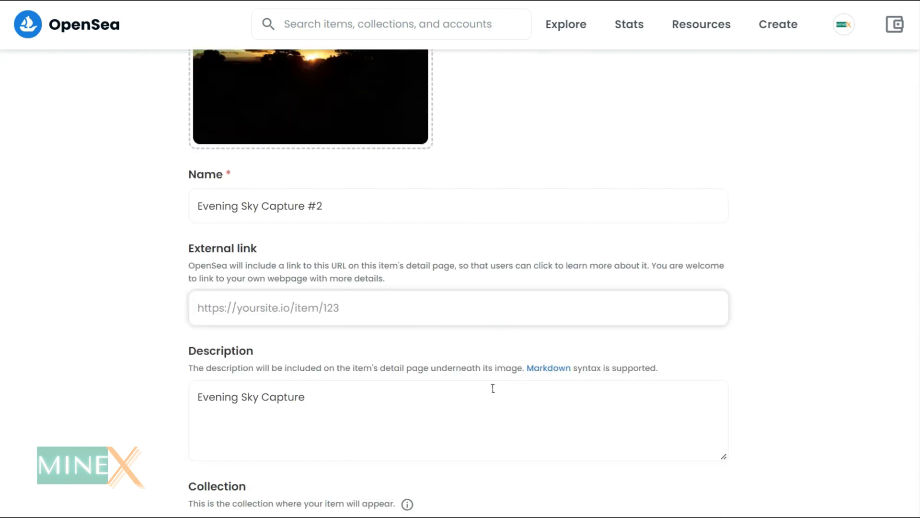
scroll(down, 3)
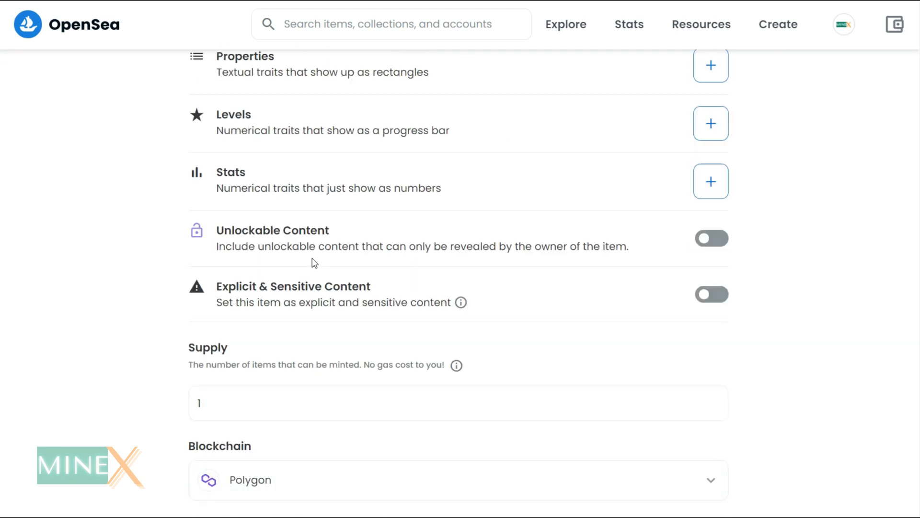
scroll(up, 3)
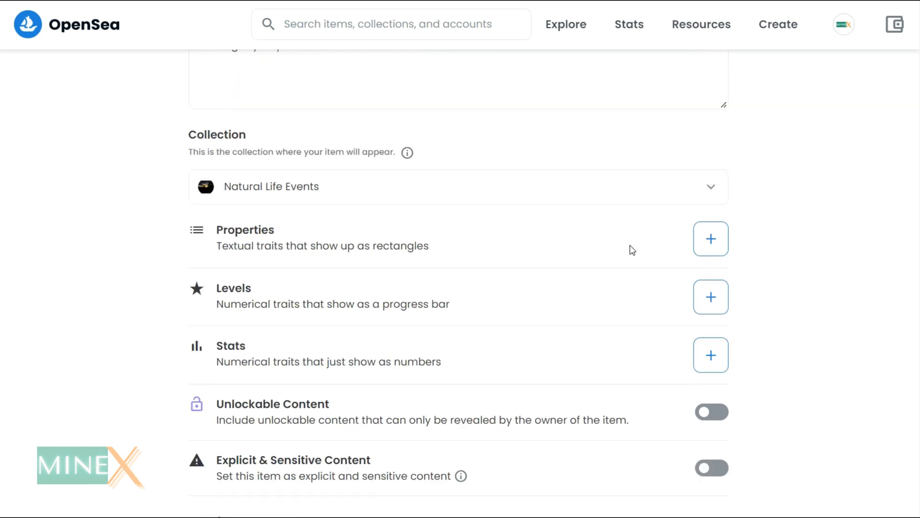
click(228, 462)
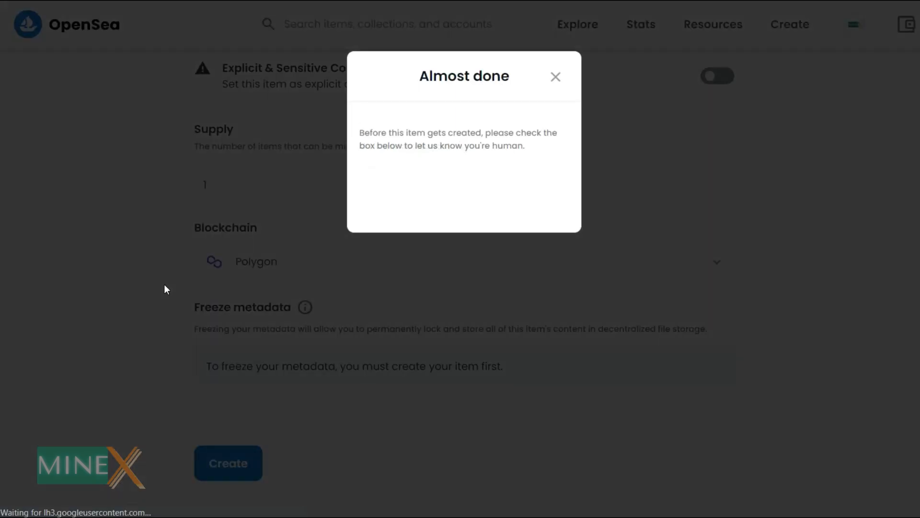
click(384, 189)
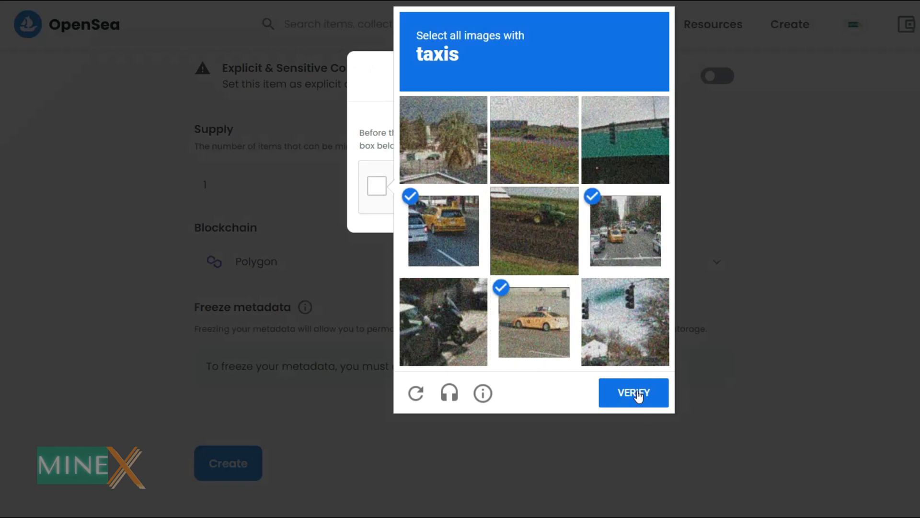
click(634, 393)
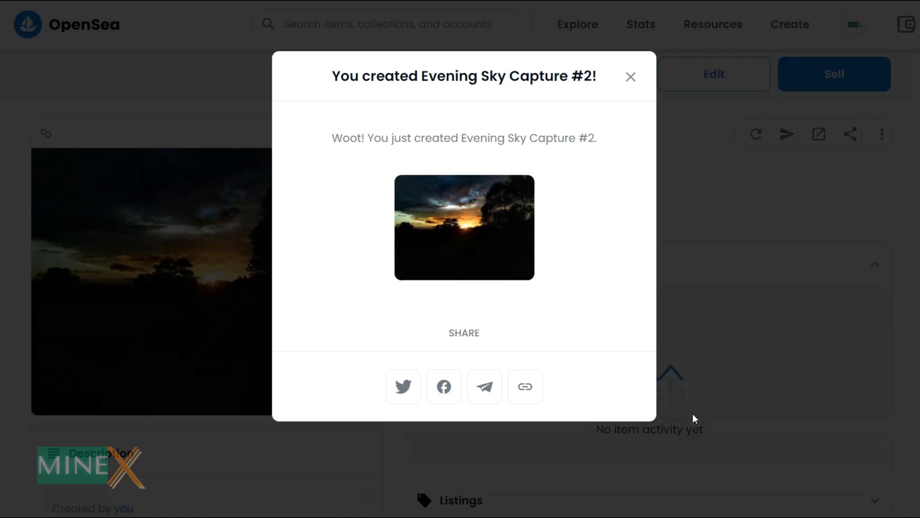
Dismiss the 'You created' confirmation and reach the Sell option on the item page
click(631, 77)
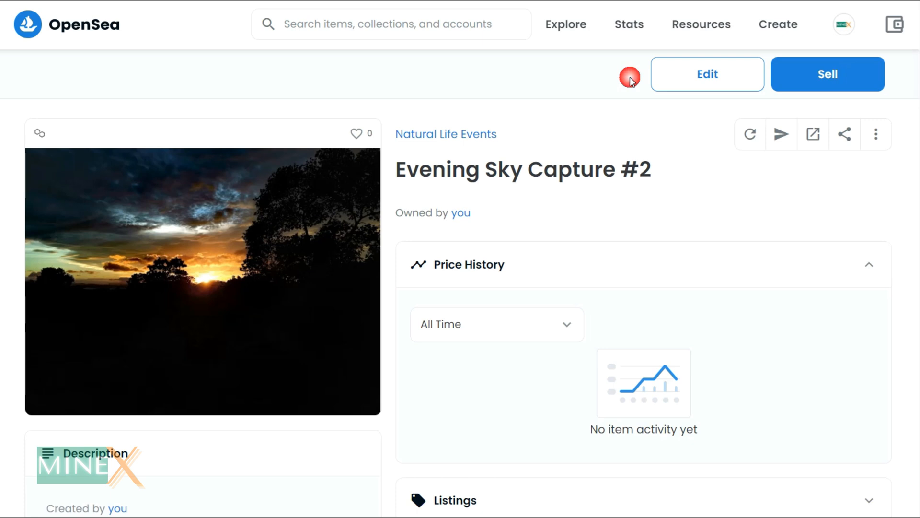
scroll(down, 3)
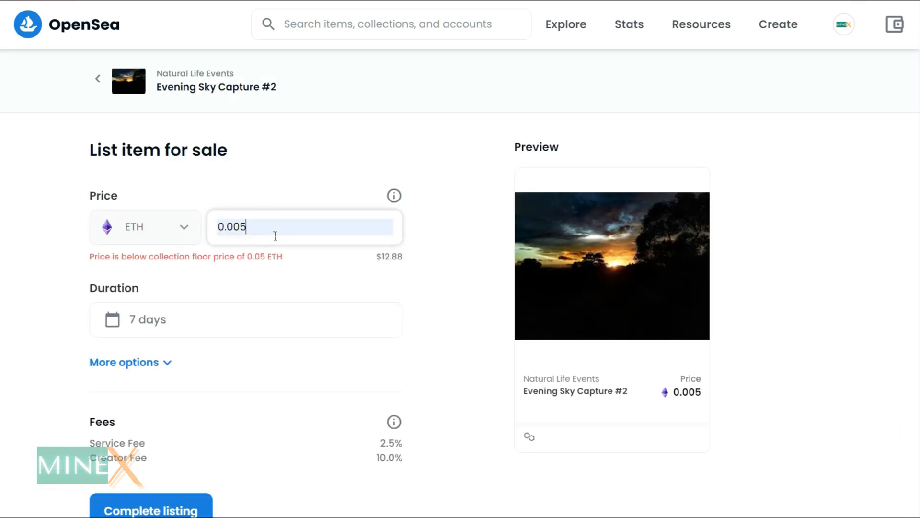
Set the price to 0.01 ETH for 6 months, complete the listing and dismiss the confirmation
key(Backspace)
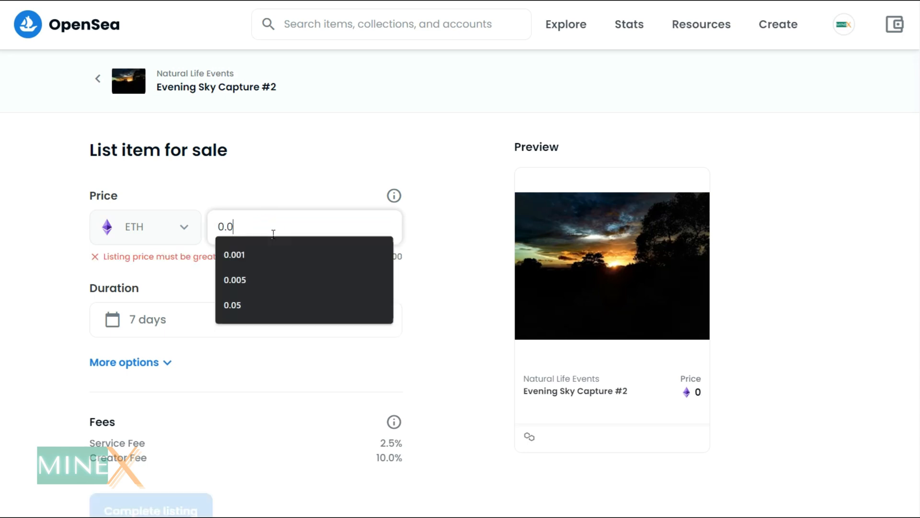
text(1)
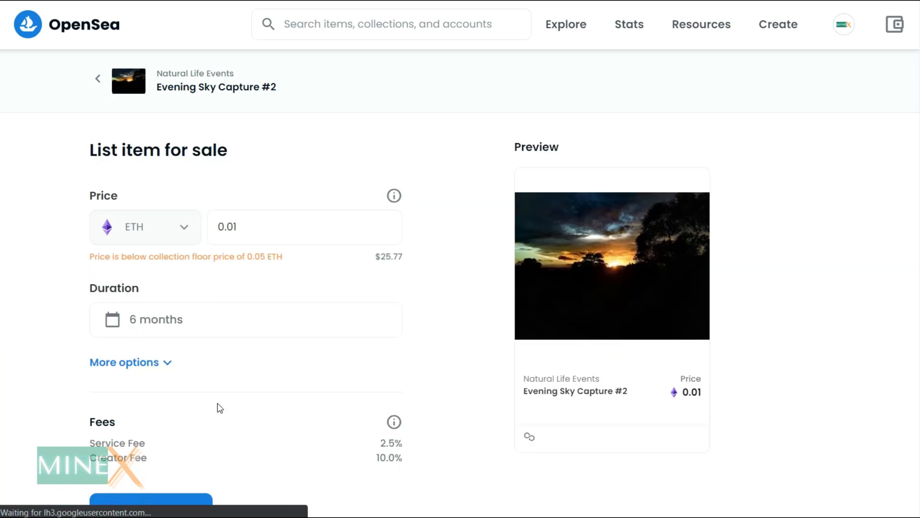
click(151, 500)
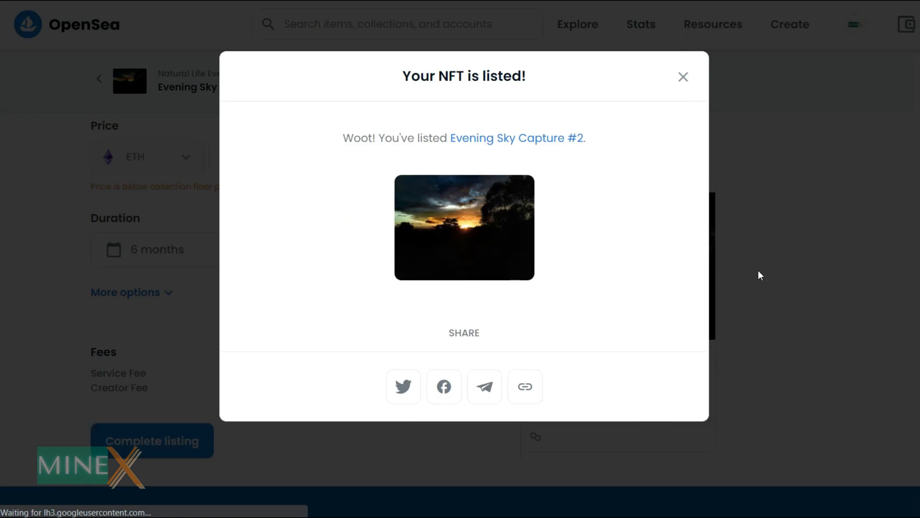
click(683, 77)
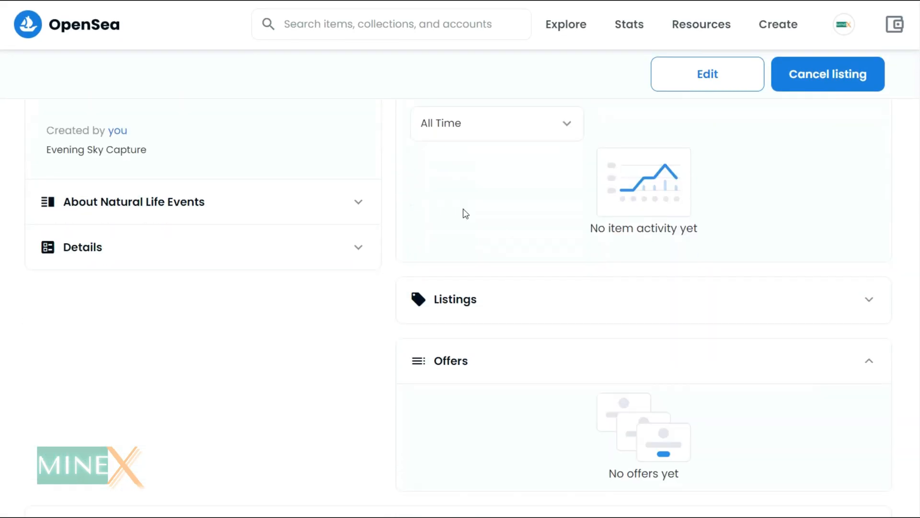
scroll(down, 3)
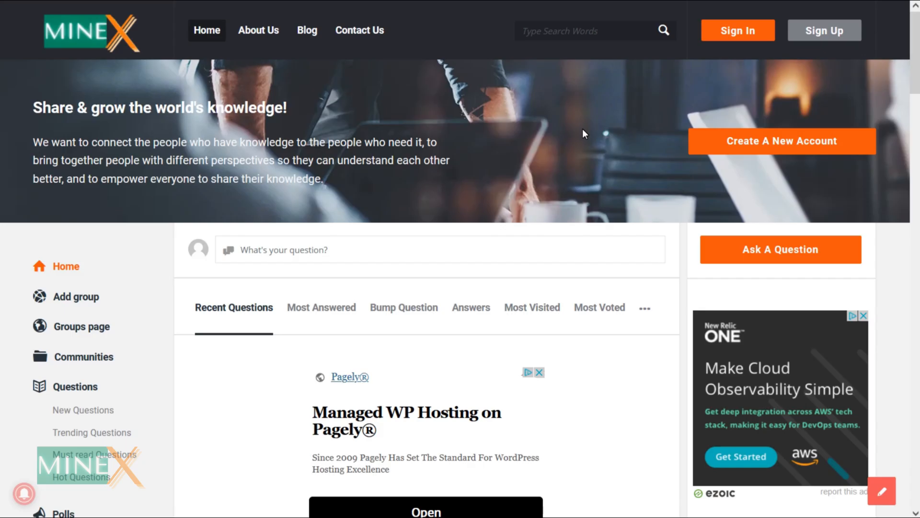
mouse_move(730, 247)
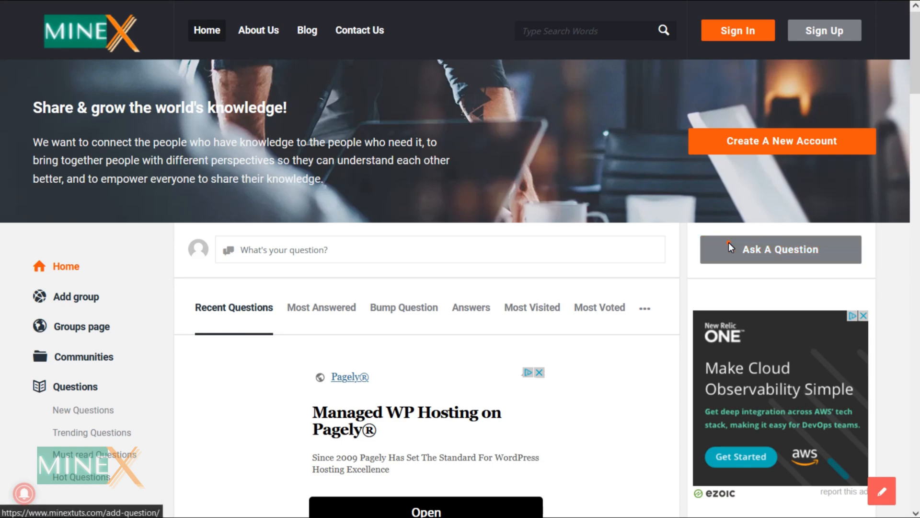
Start a new question via Ask A Question and review the blank form fields
click(781, 249)
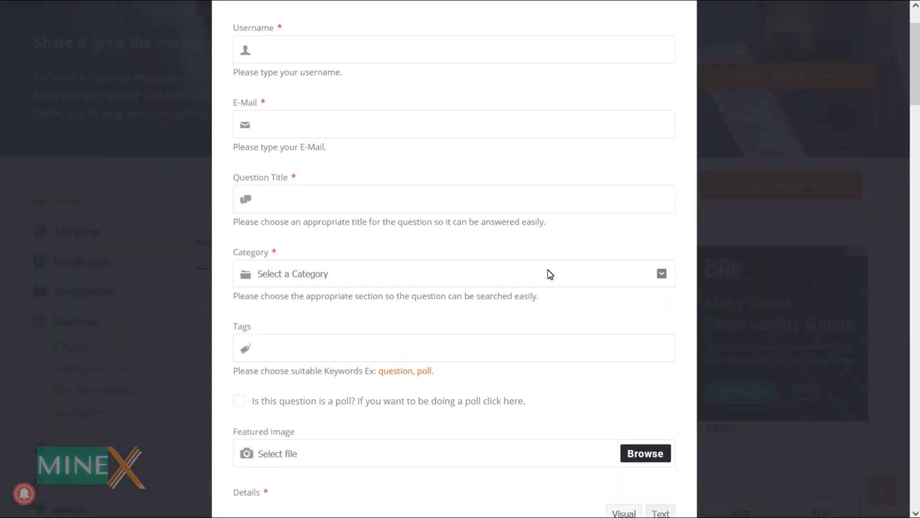
scroll(down, 3)
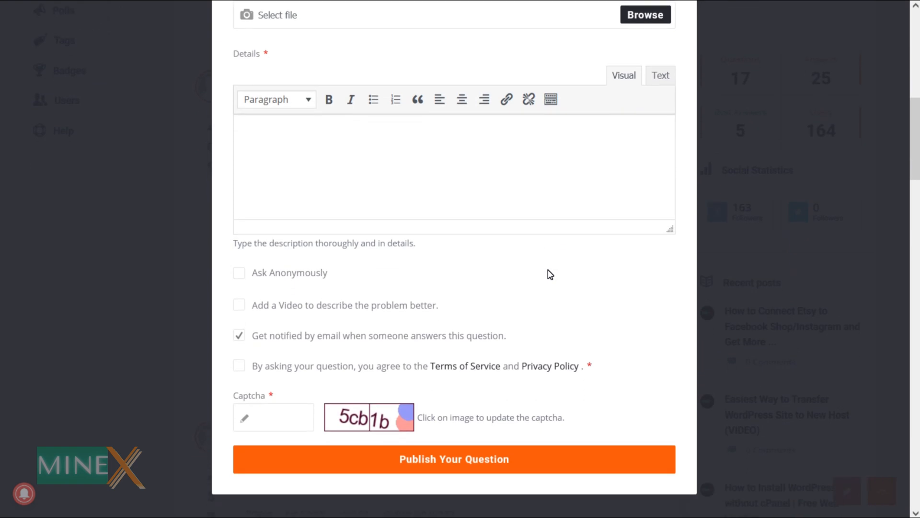
scroll(down, 3)
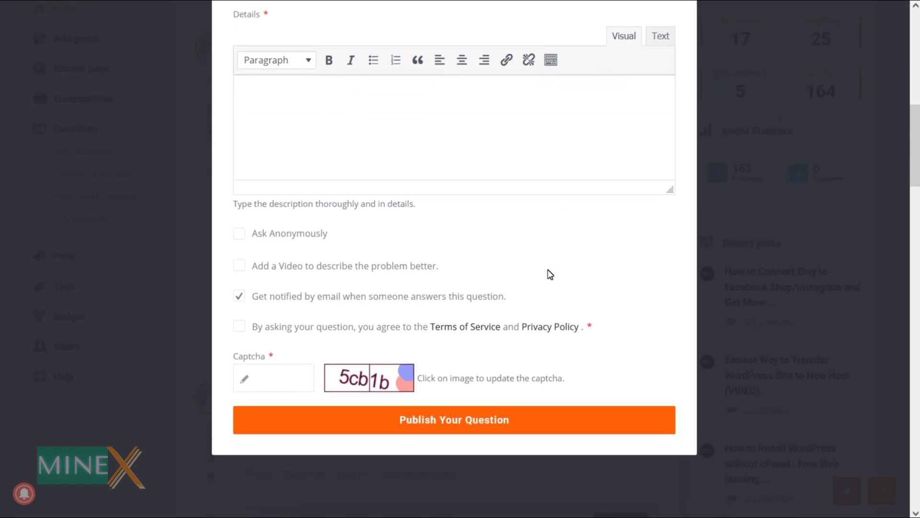